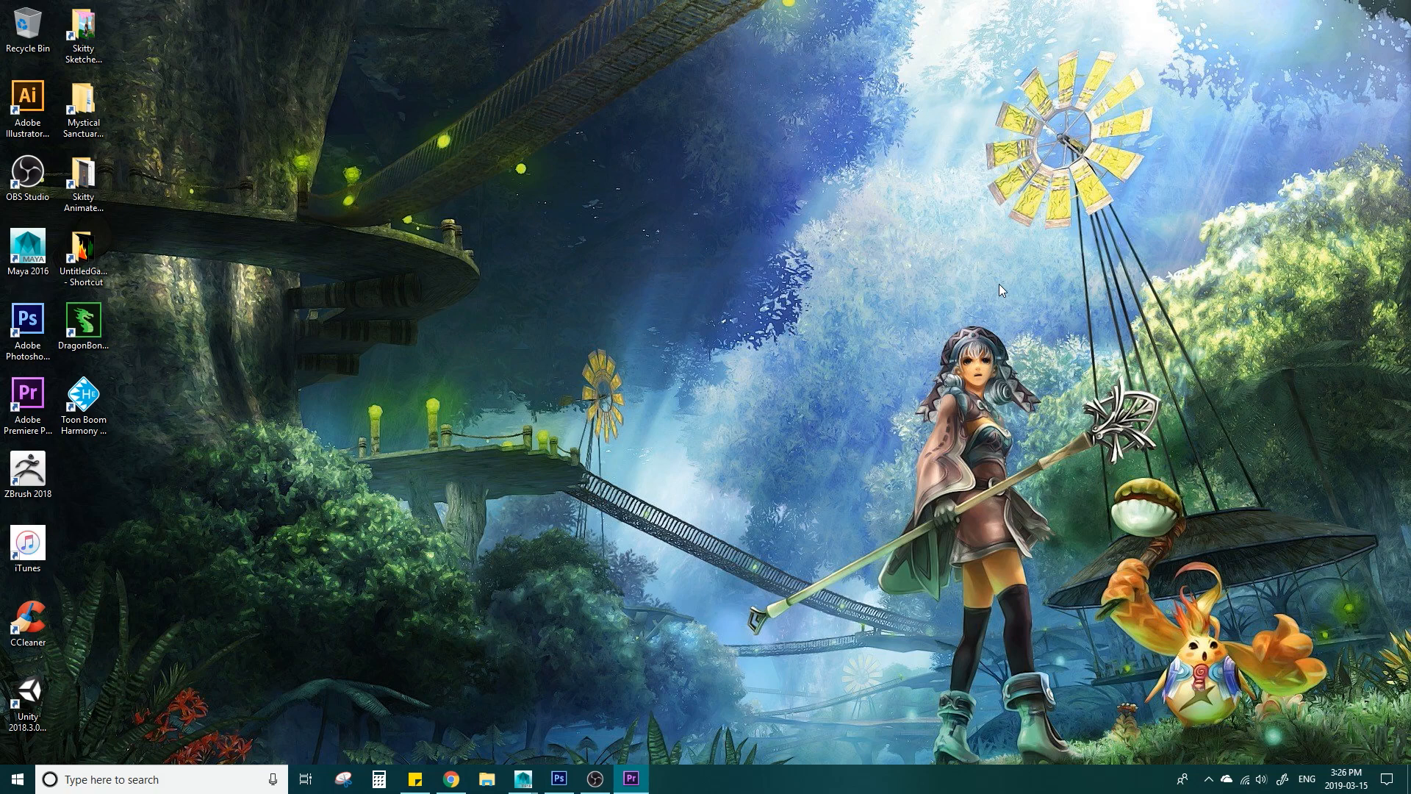
mouse_move(462, 709)
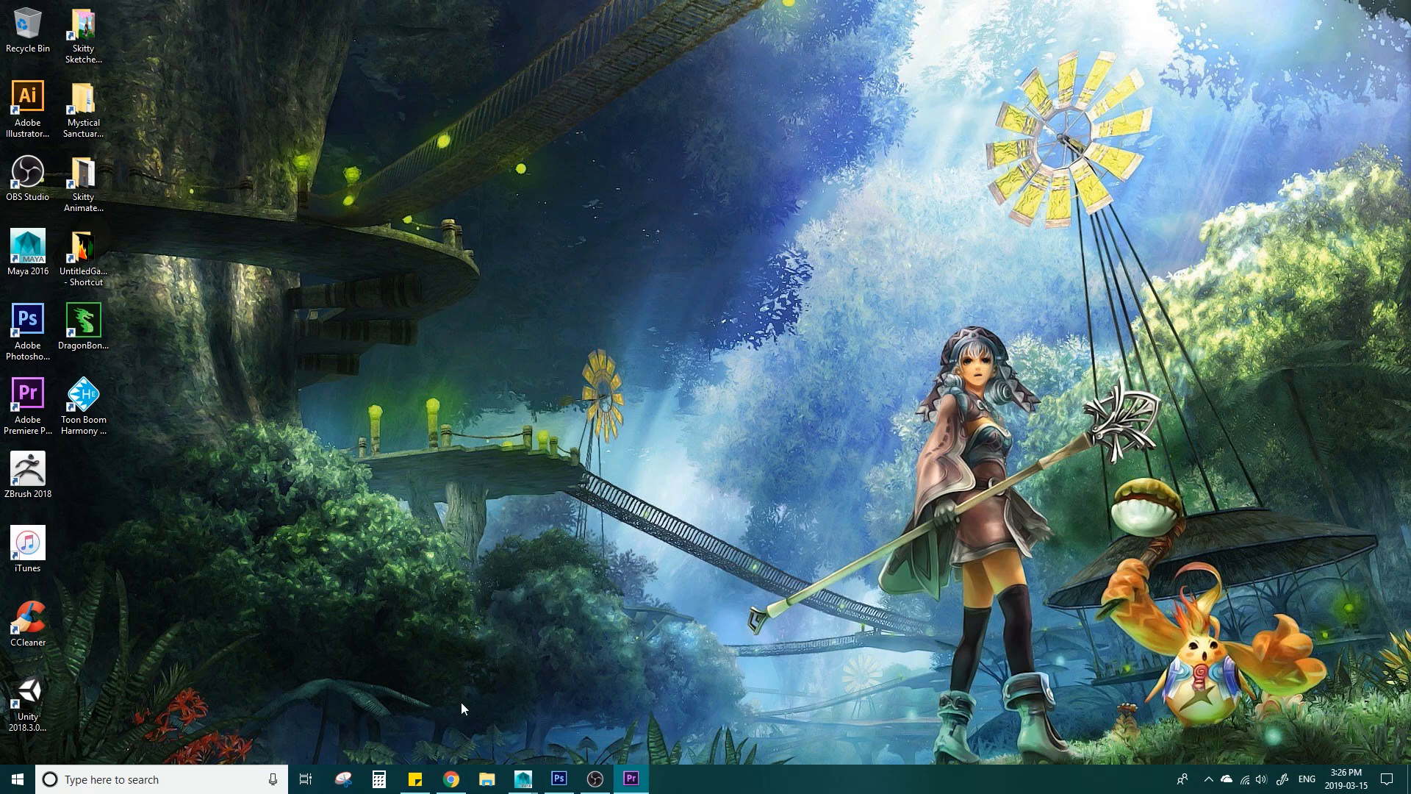
Play and stop the ball's bounce in the Maya scene, then select the ball for ghosting
left_click(522, 779)
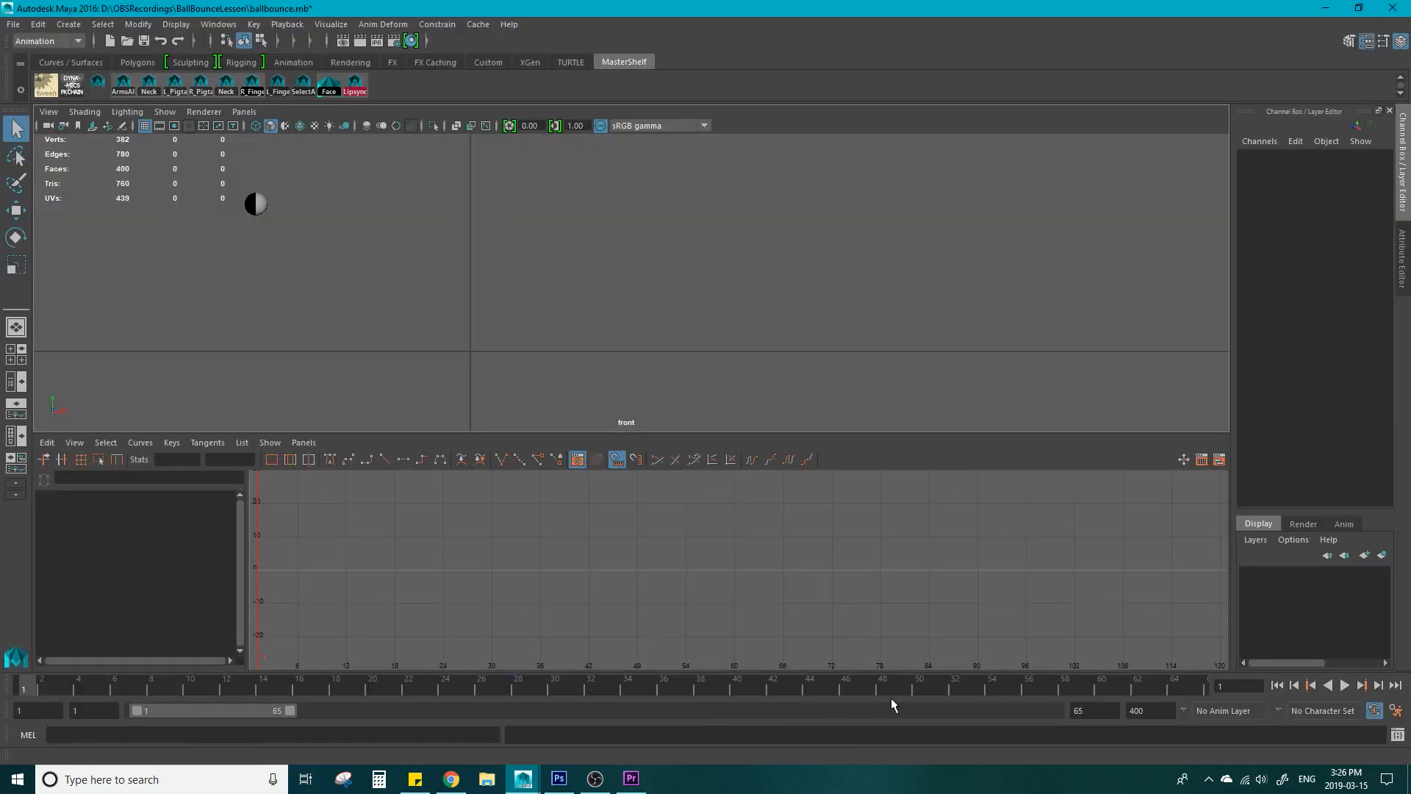
left_click(1345, 685)
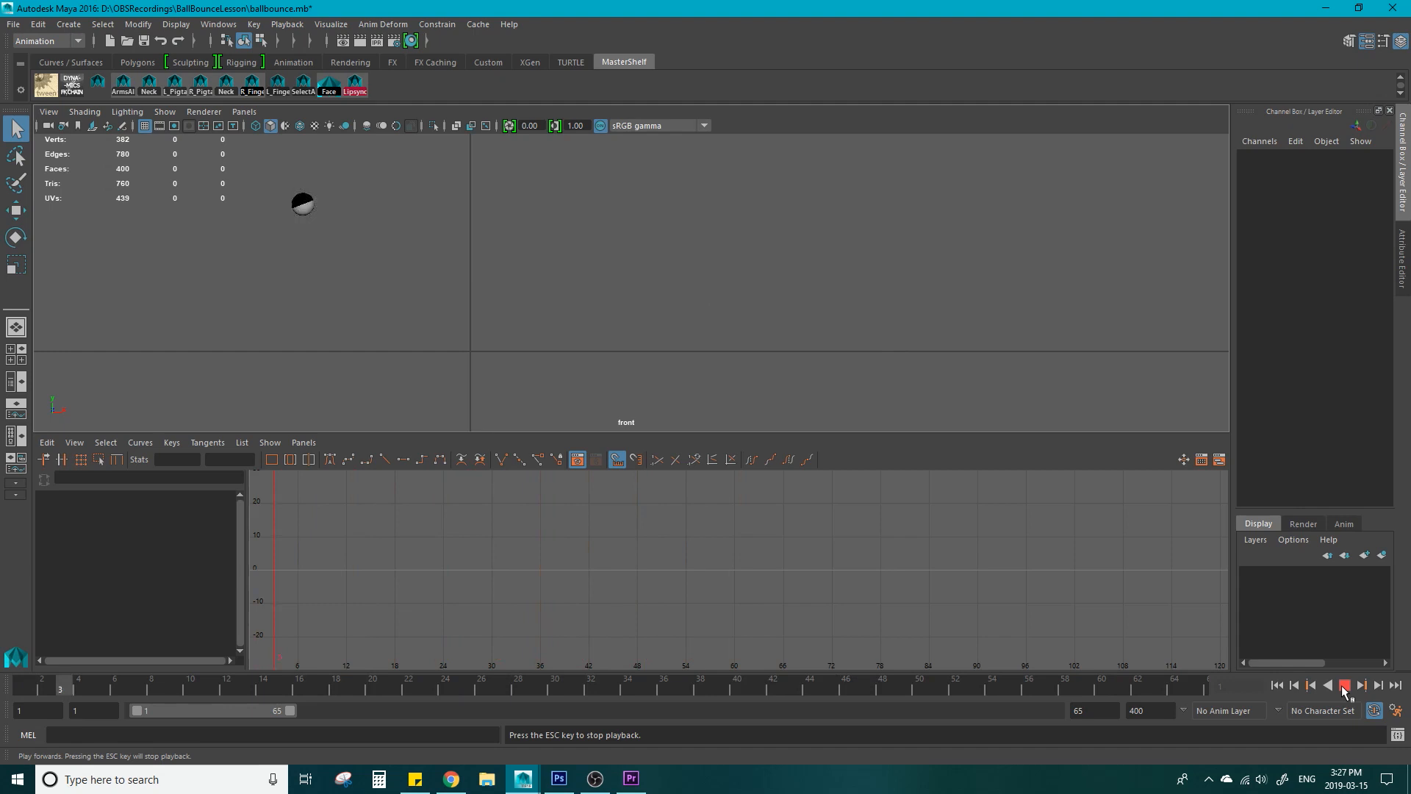
left_click(1345, 687)
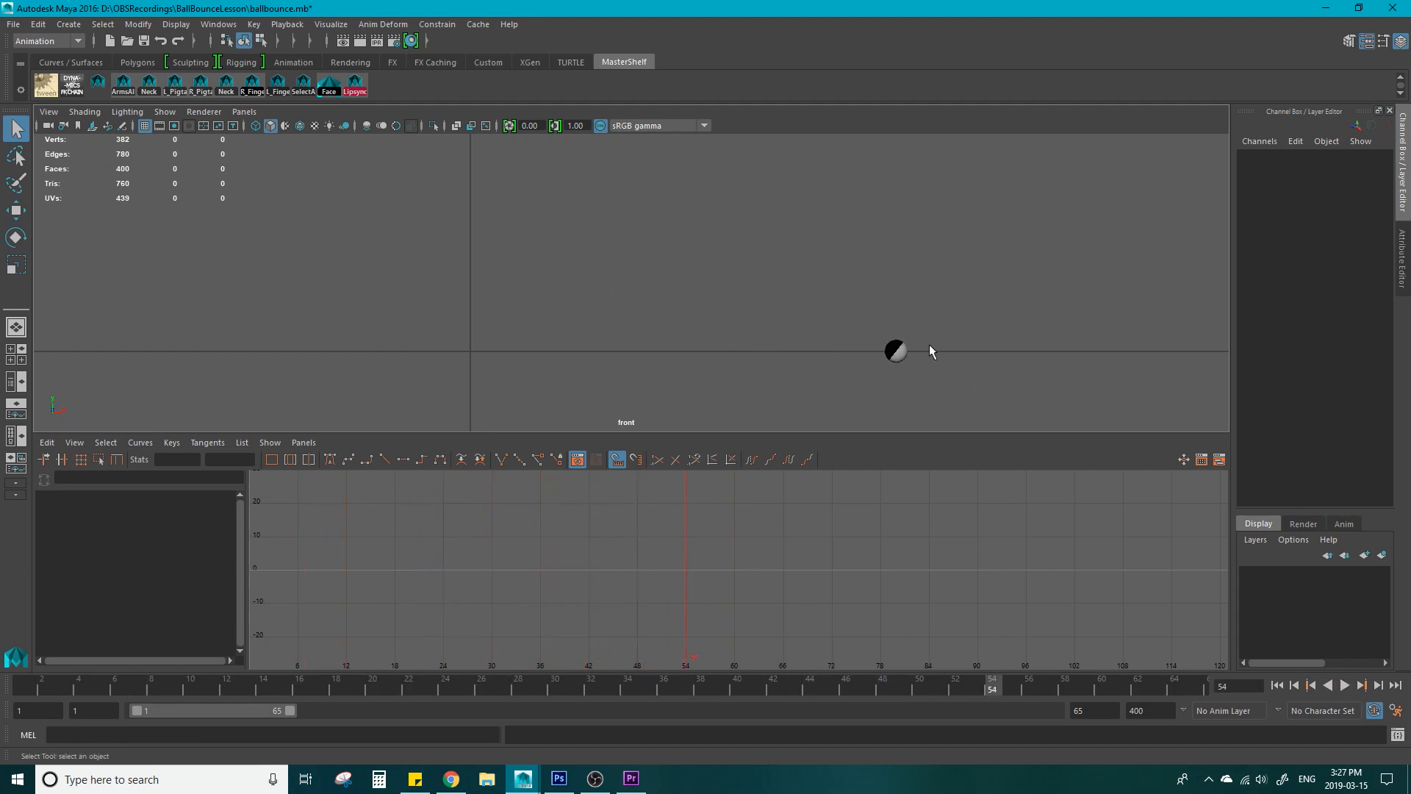
left_click(332, 23)
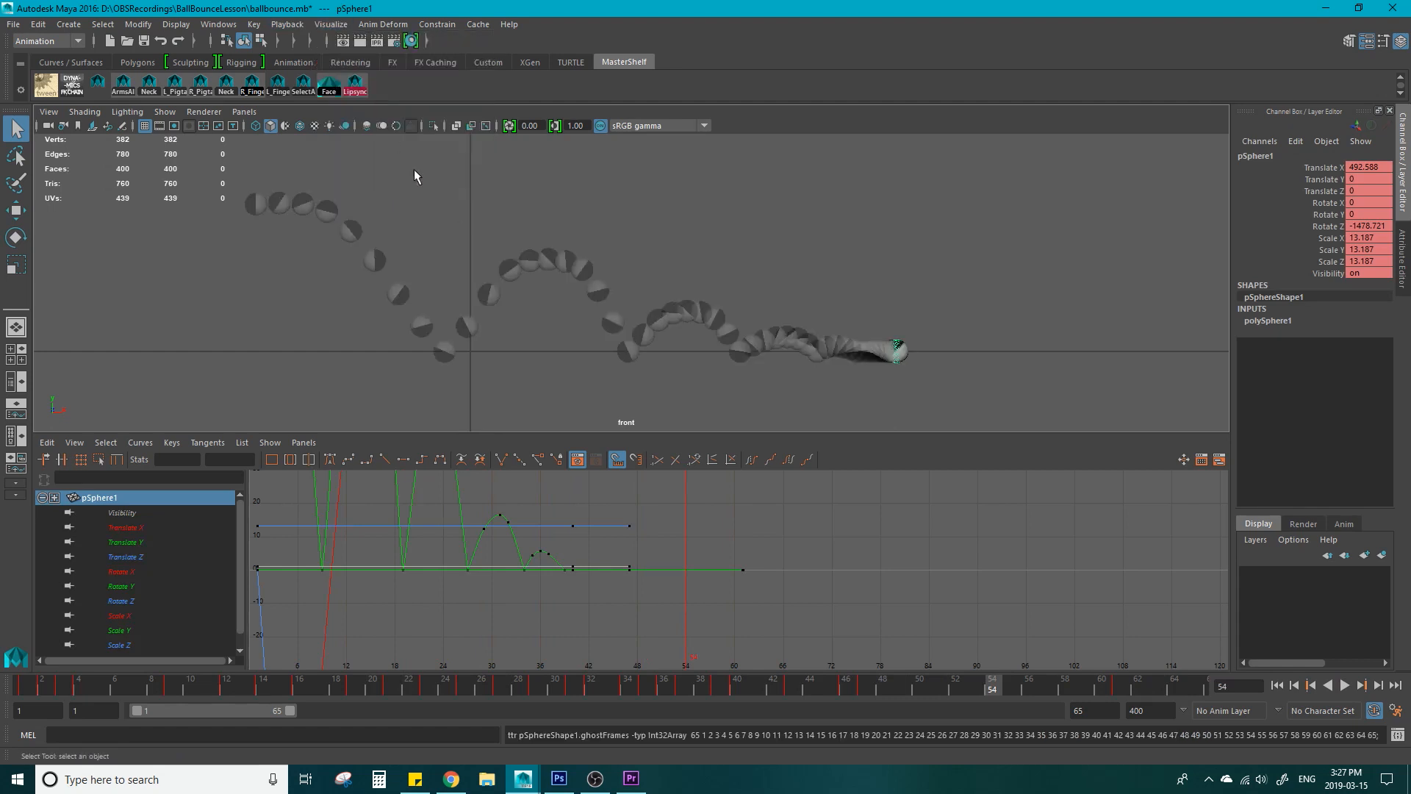
Replay the ball's bounce along its ghosted path from the playback controls
left_click(1345, 685)
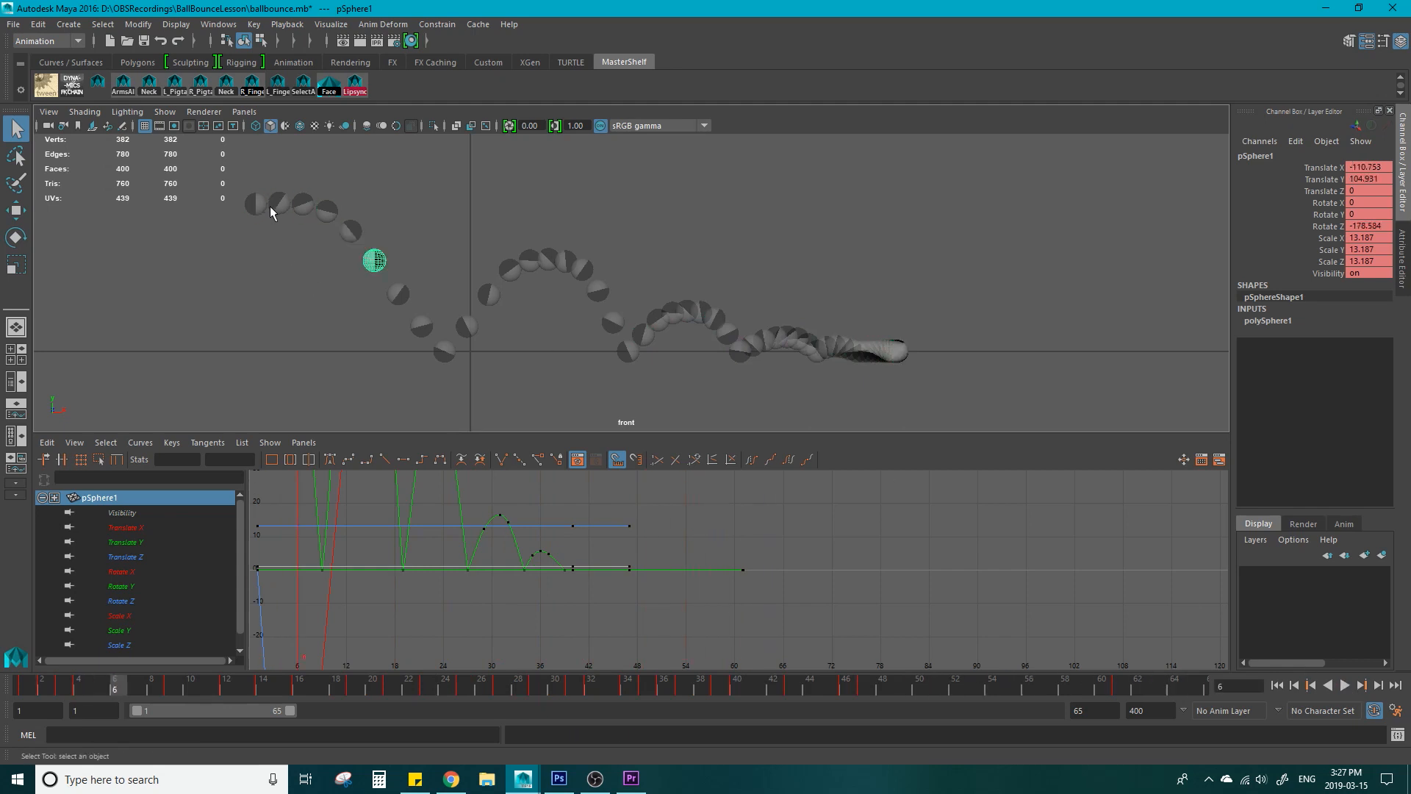
mouse_move(353, 241)
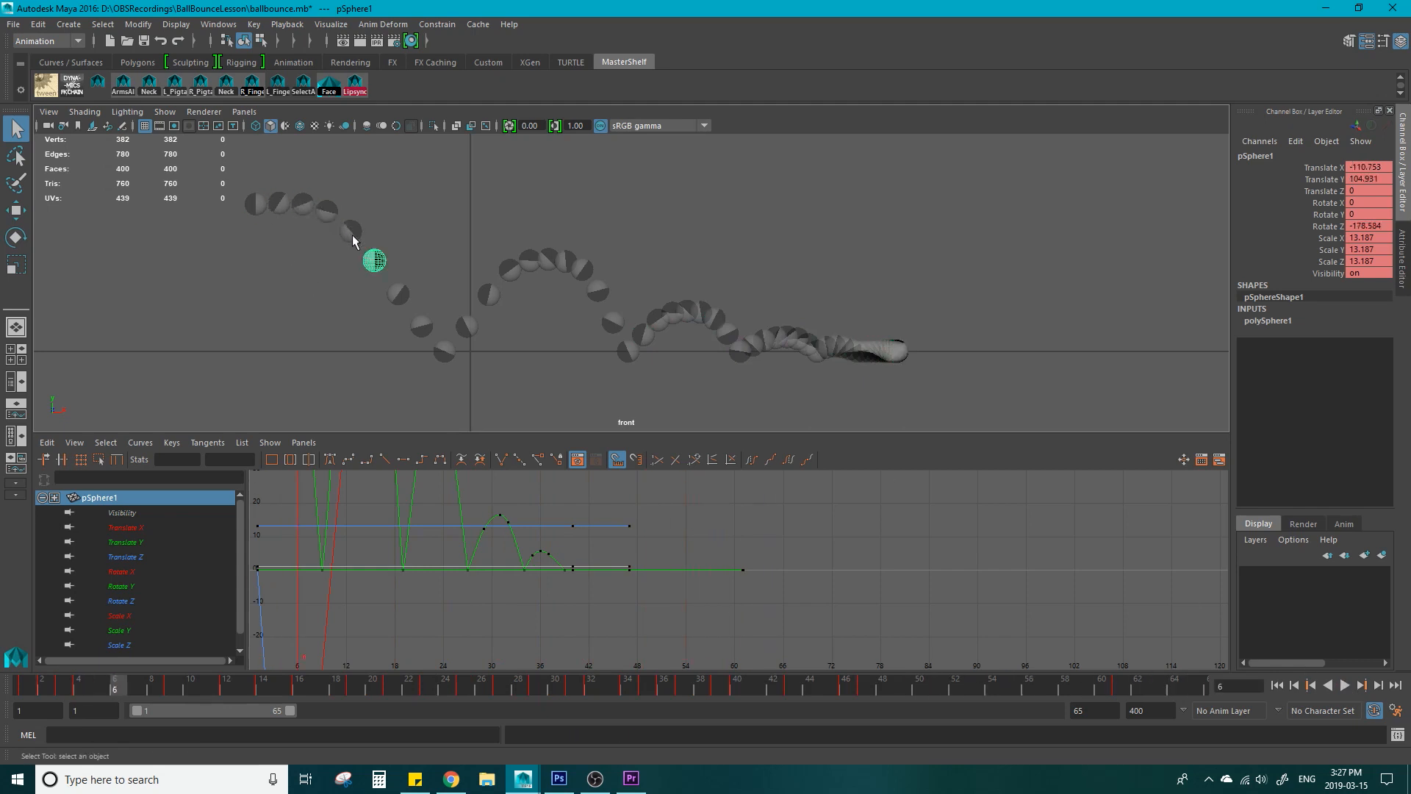
mouse_move(436, 362)
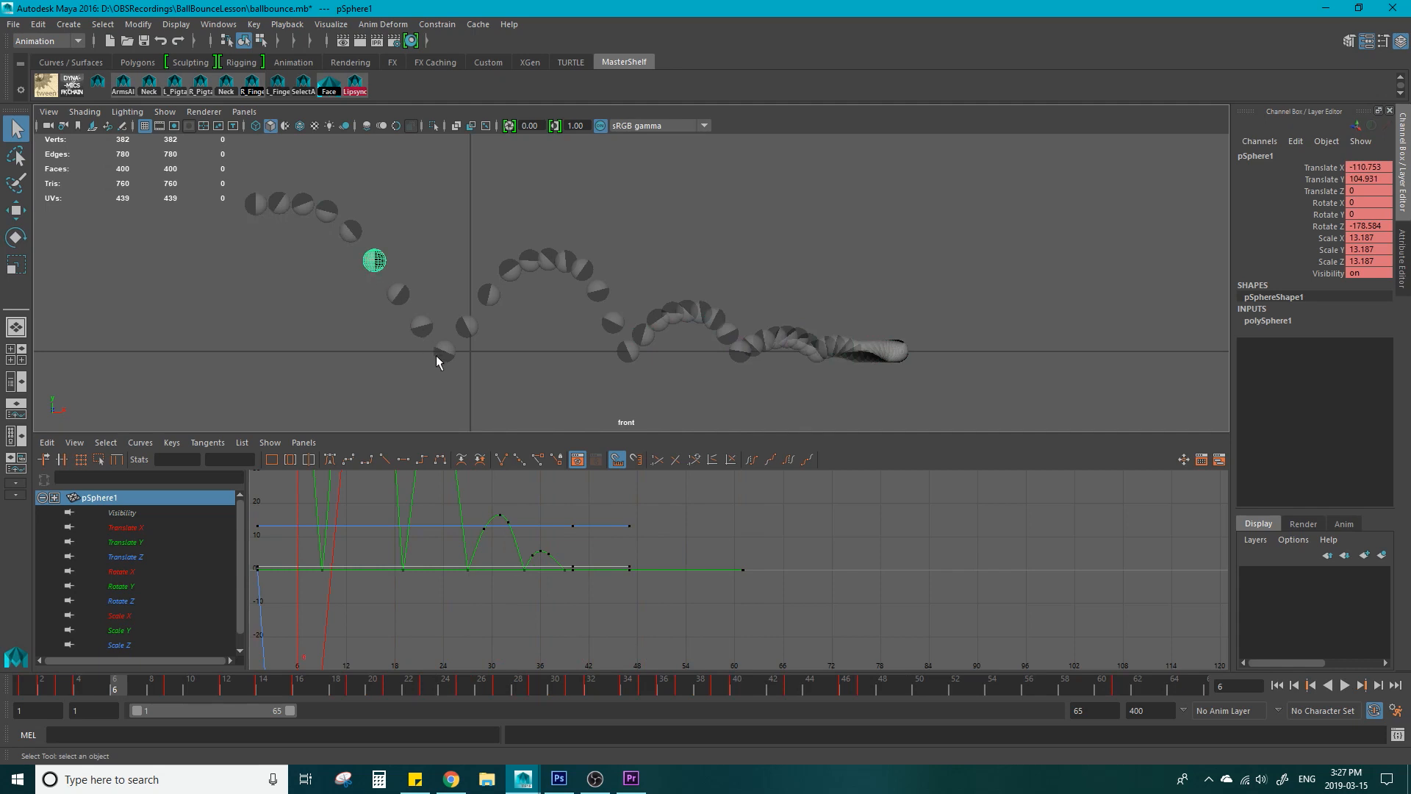
mouse_move(443, 369)
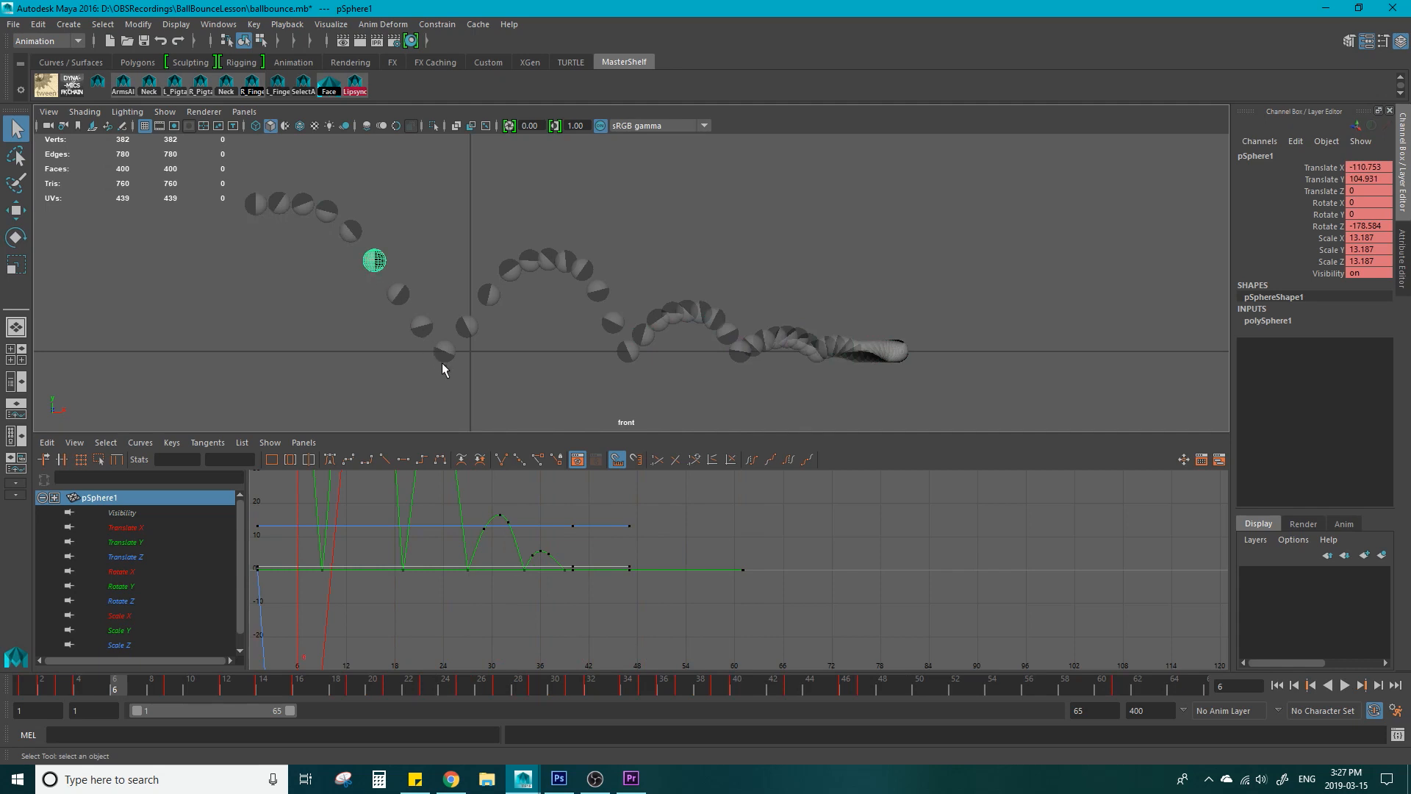
mouse_move(447, 377)
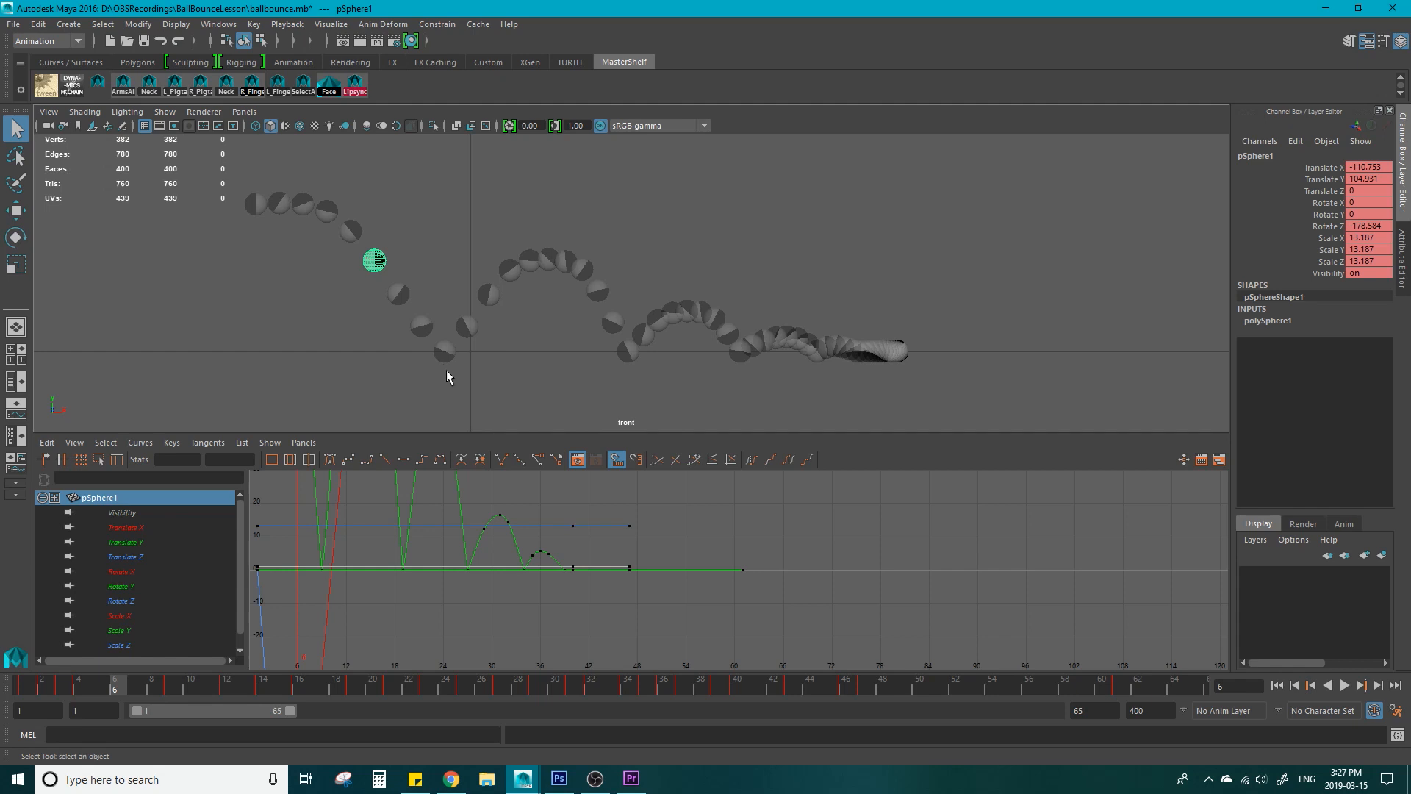
mouse_move(450, 382)
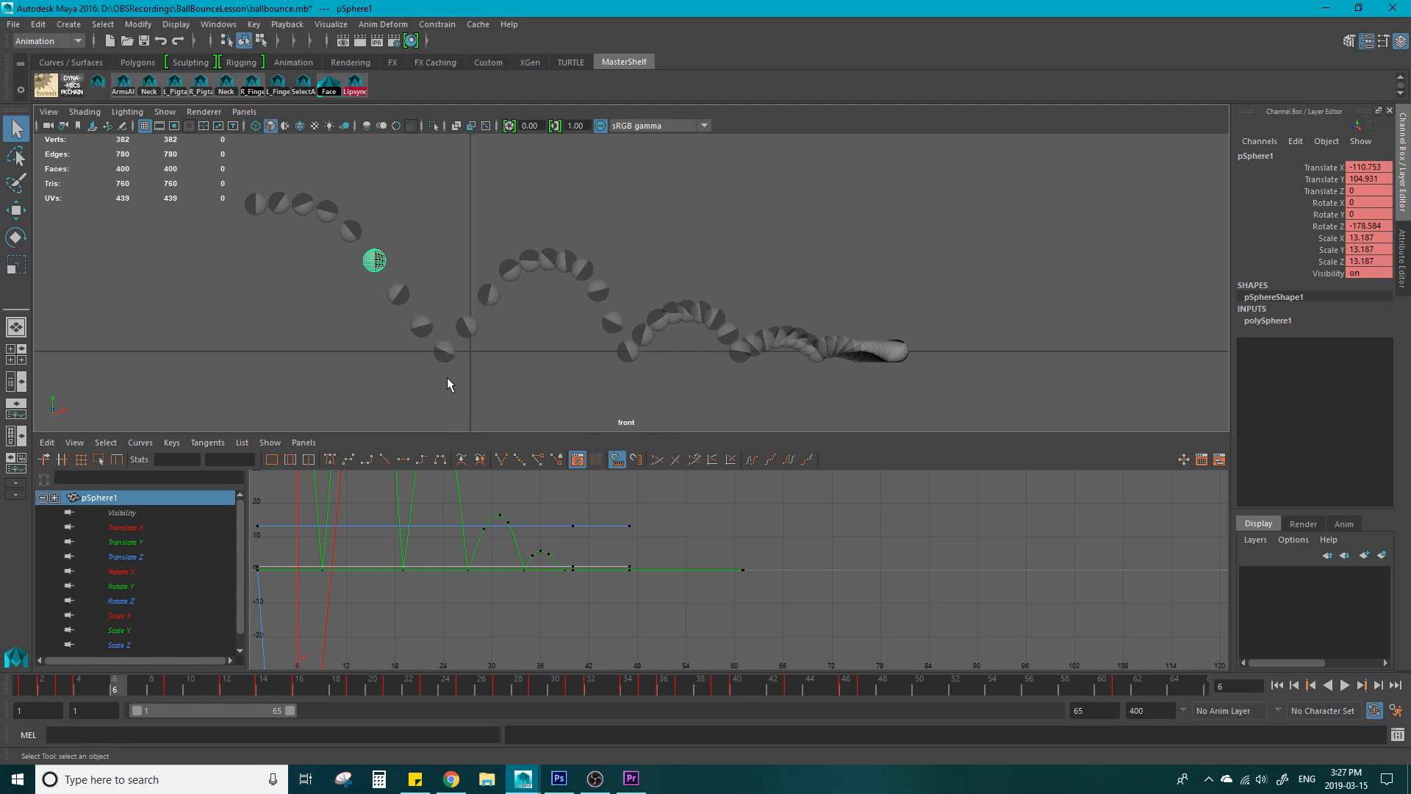
mouse_move(558, 416)
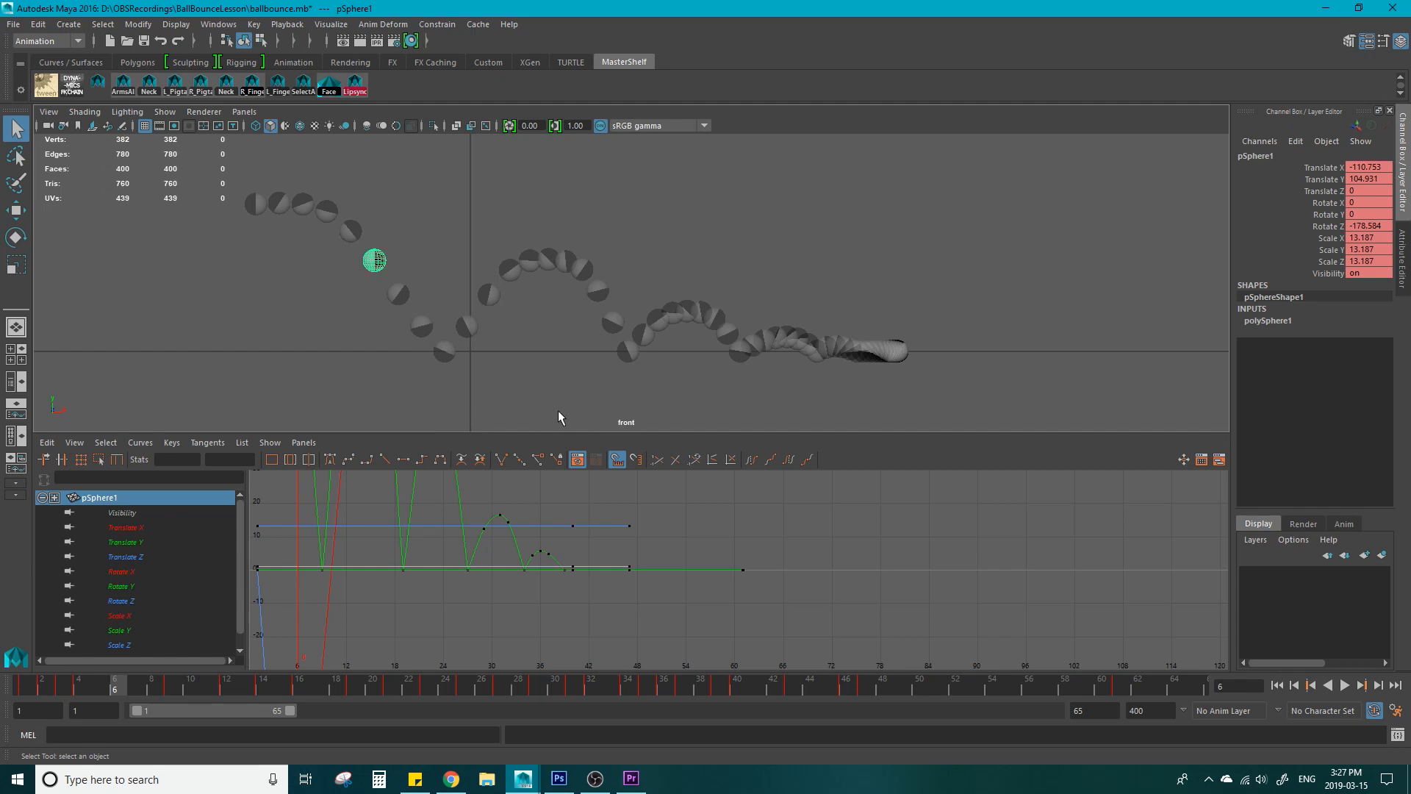
left_click(1344, 685)
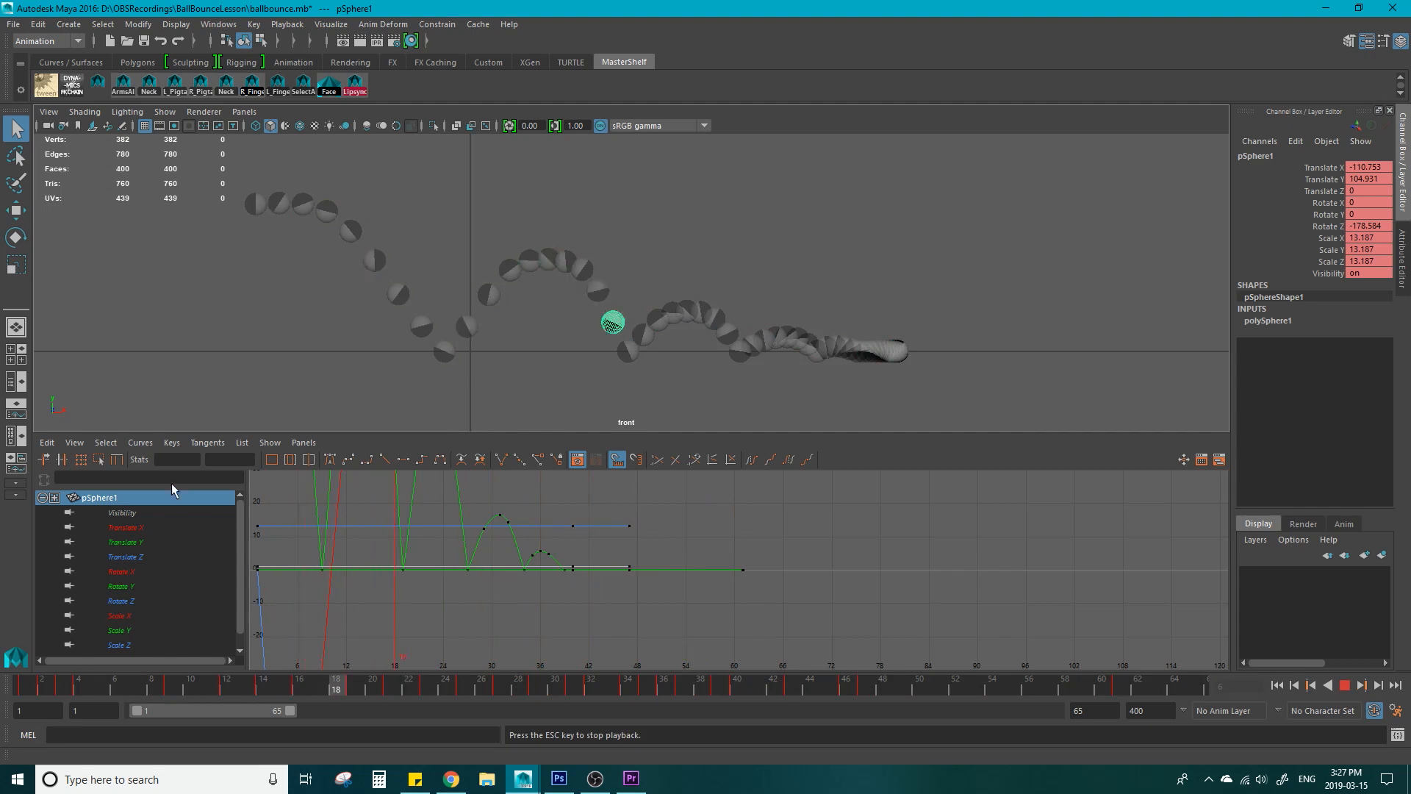
Isolate and frame the ball's Translate Y curve in the Graph Editor, then stop playback
left_click(125, 541)
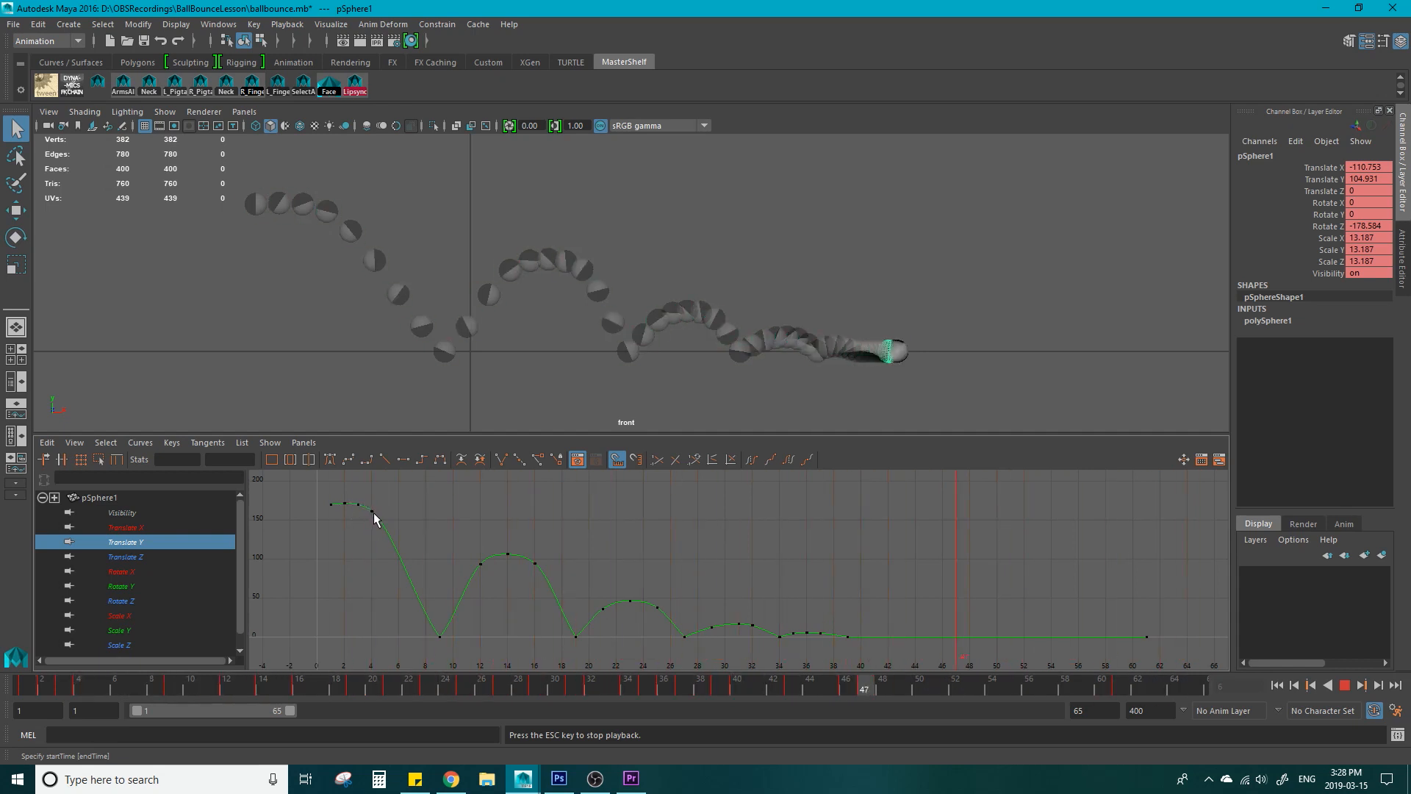
left_click(729, 657)
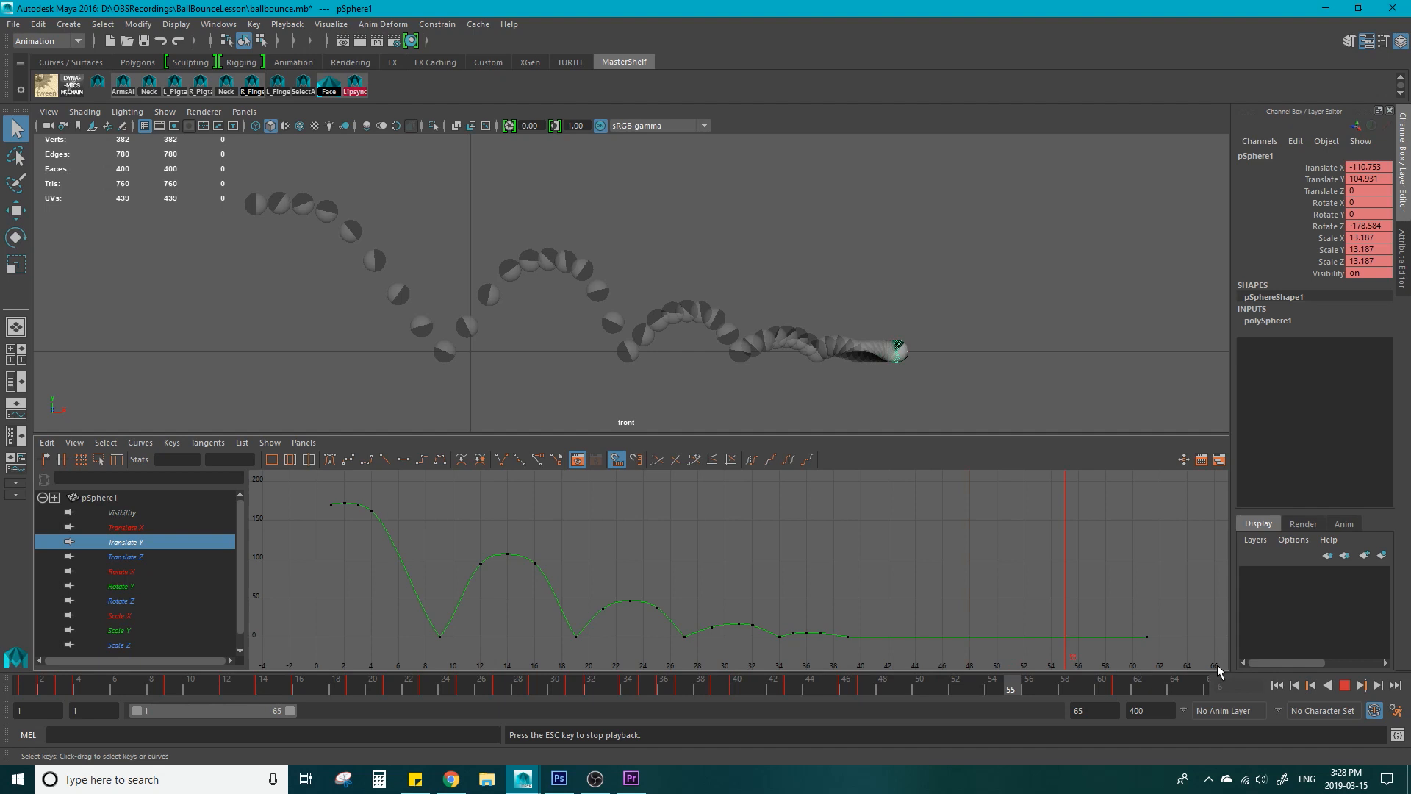
left_click(1342, 685)
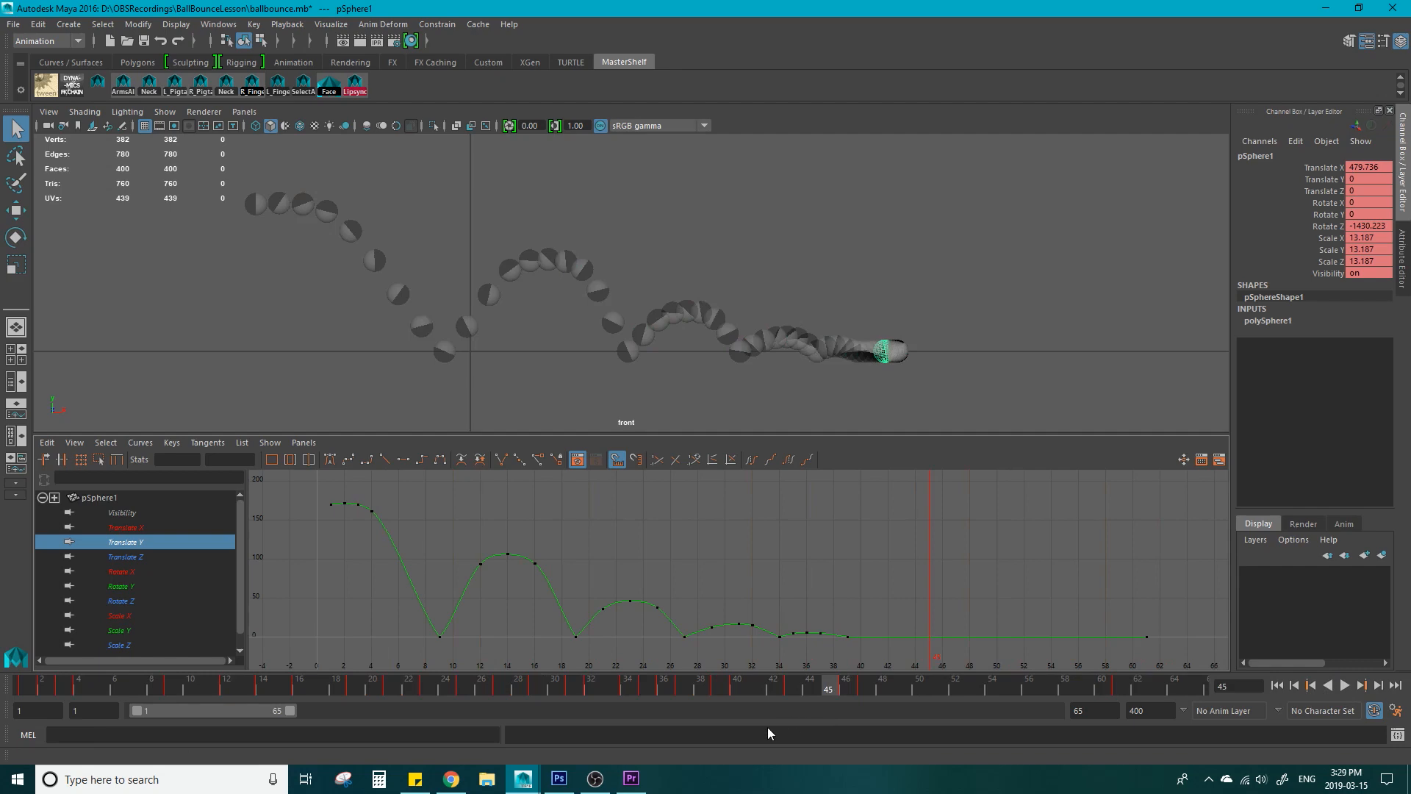
mouse_move(725, 728)
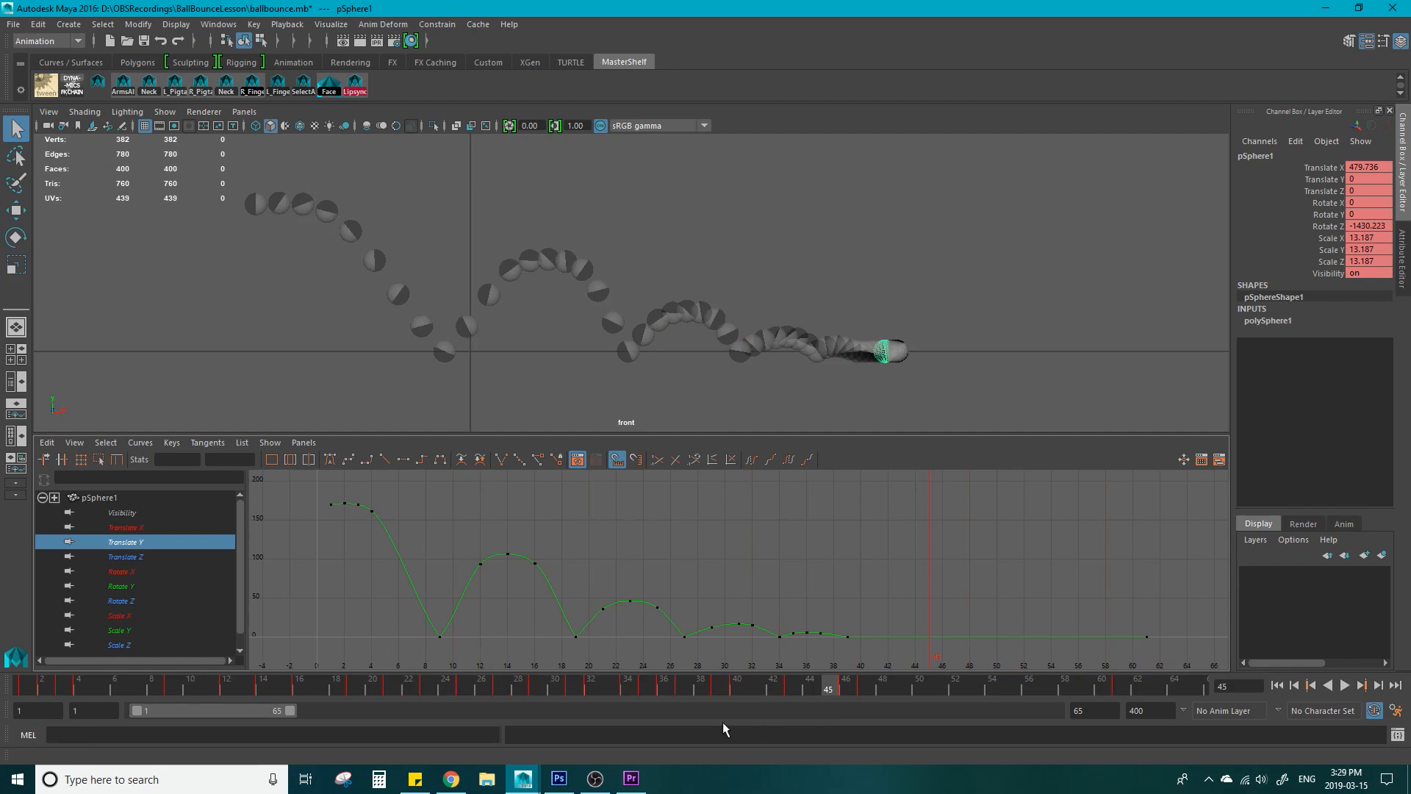
Bring Photoshop forward with SmearSpacing.psd showing only Layer 1 and Background
left_click(559, 779)
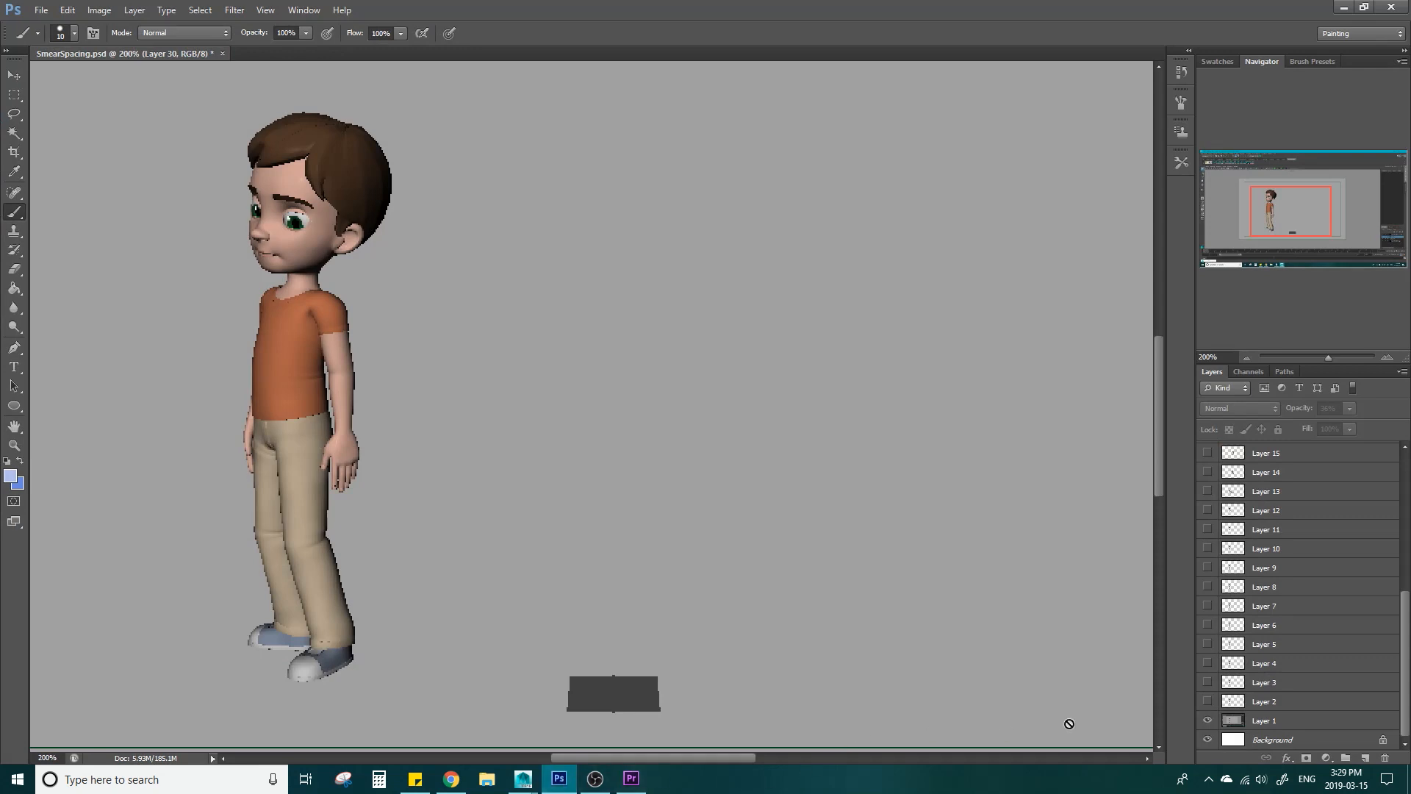
mouse_move(1144, 707)
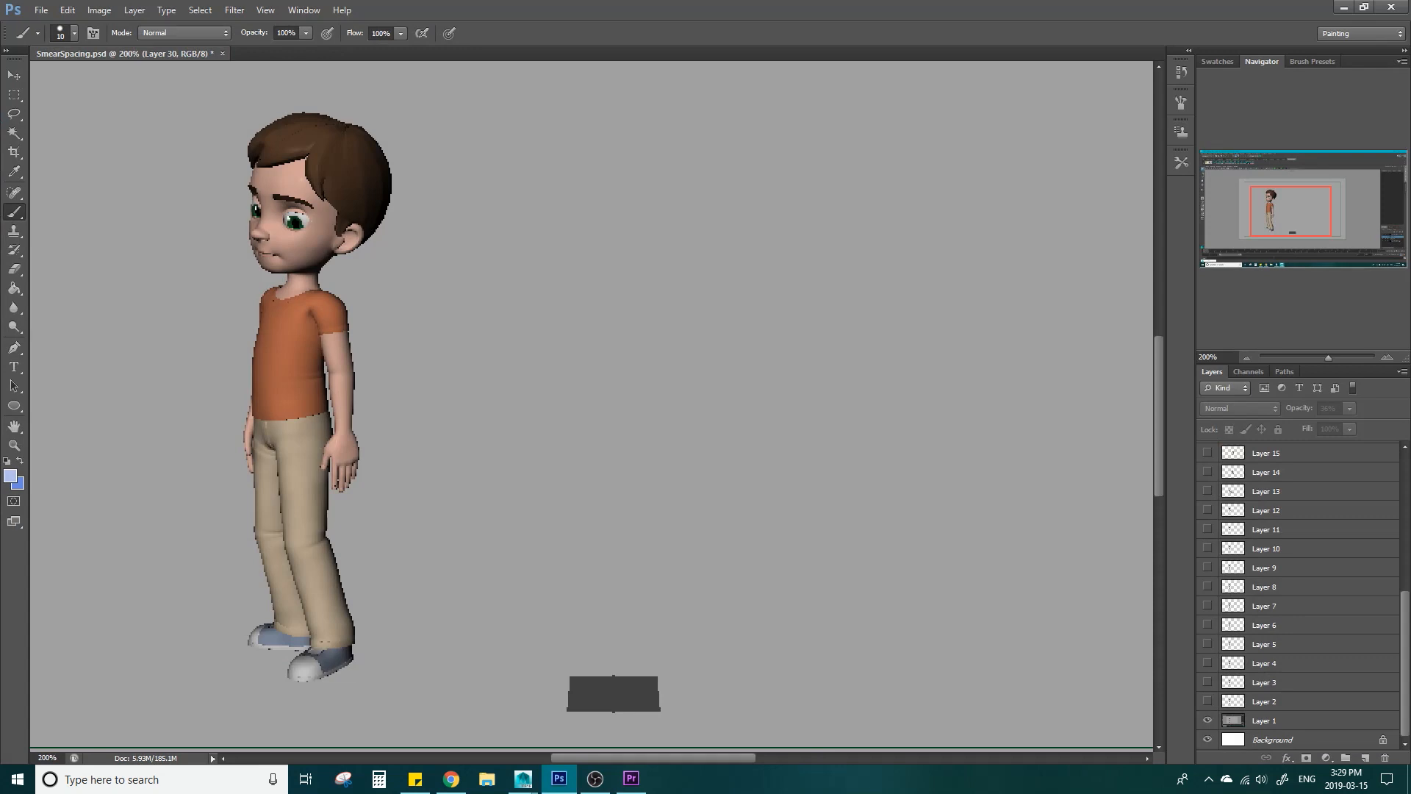
Reveal pose Layers 2–30 at 36% opacity as onion-skin ghosts, then return to Maya
left_click(630, 780)
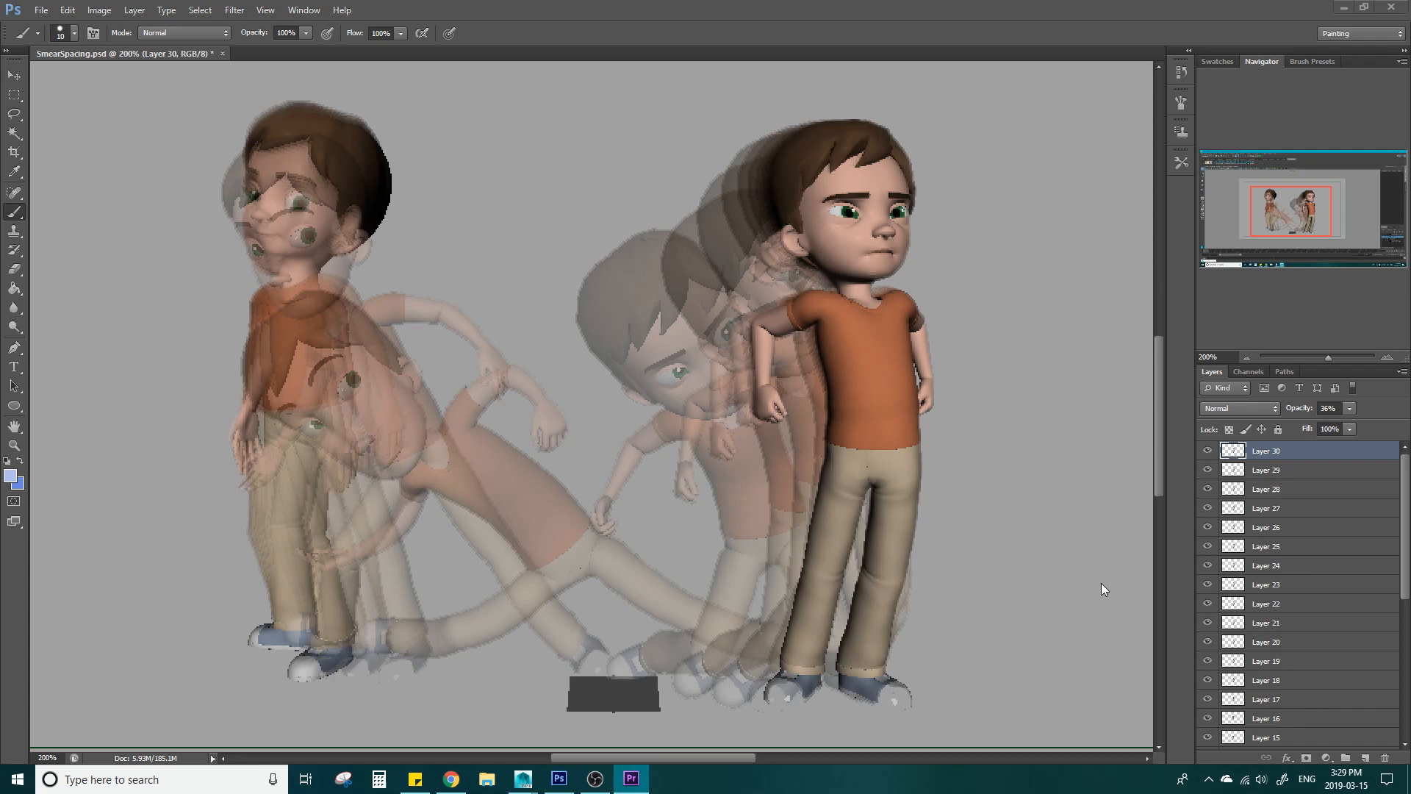
mouse_move(284, 253)
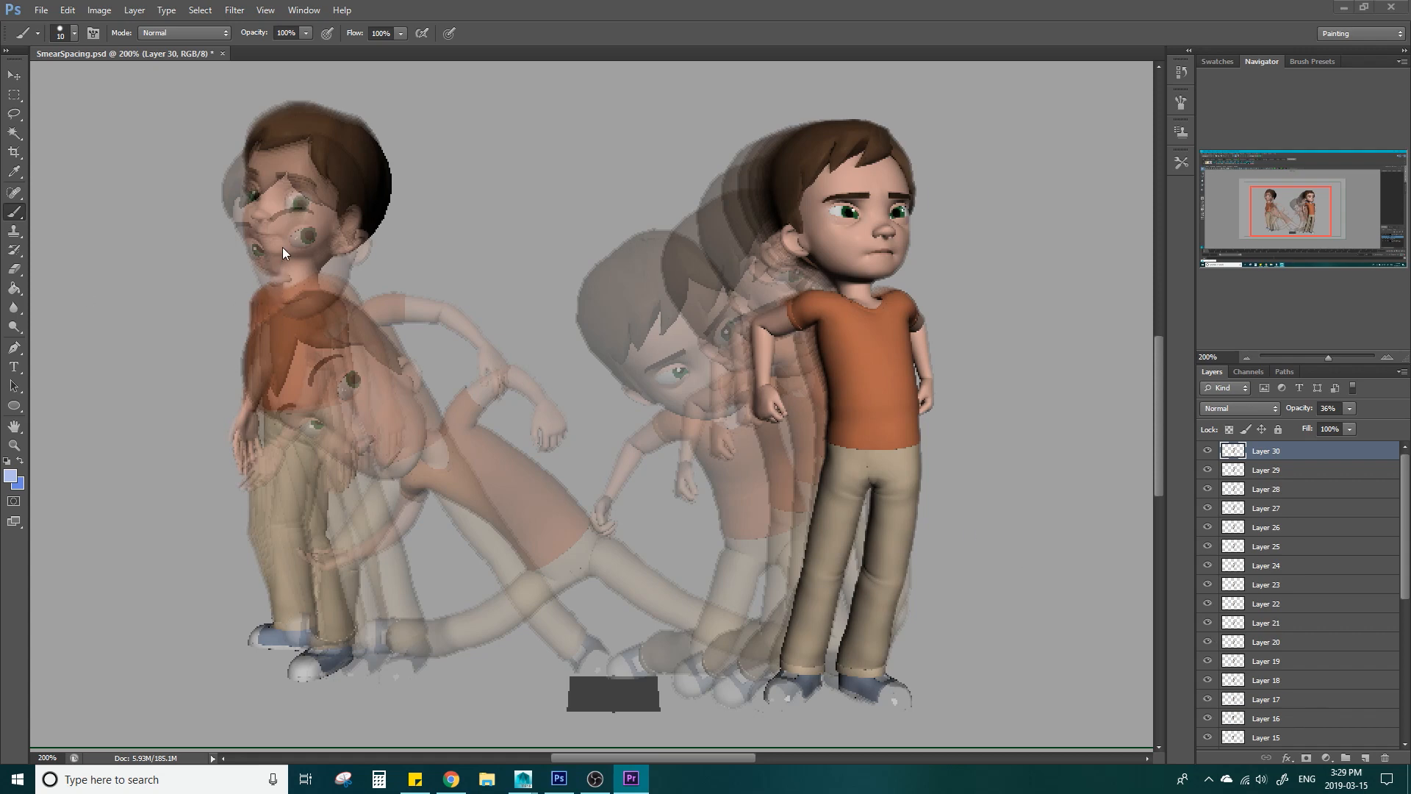
mouse_move(328, 349)
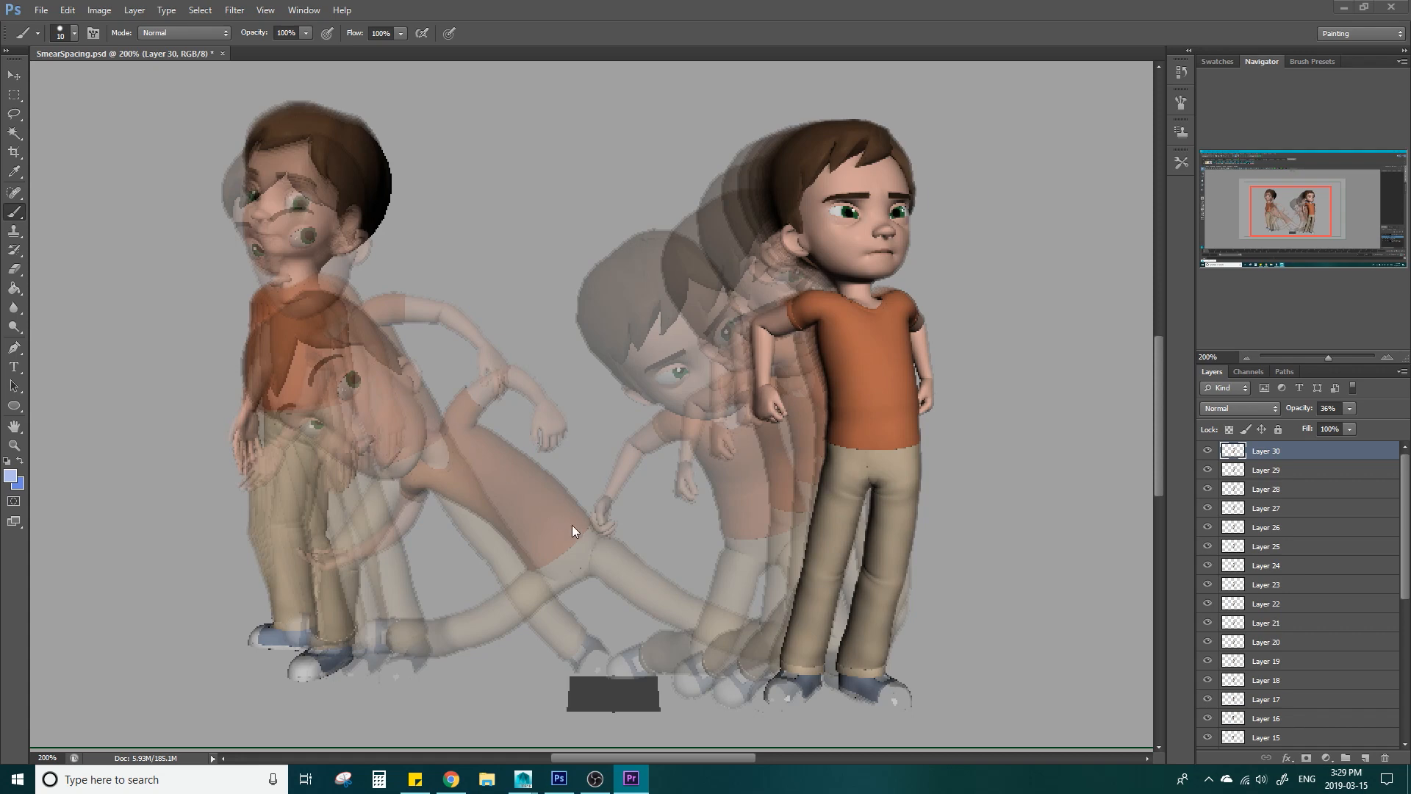
mouse_move(855, 262)
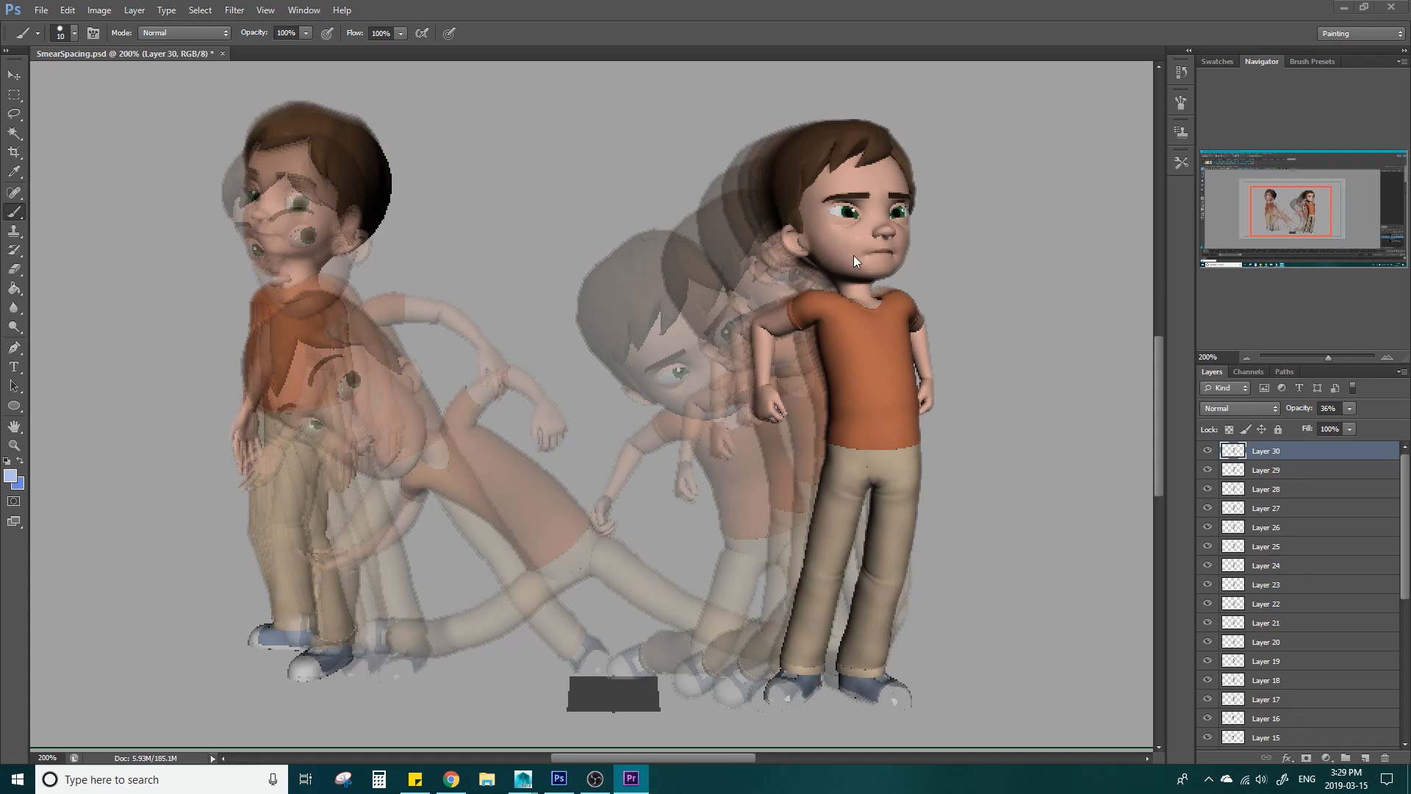
mouse_move(933, 359)
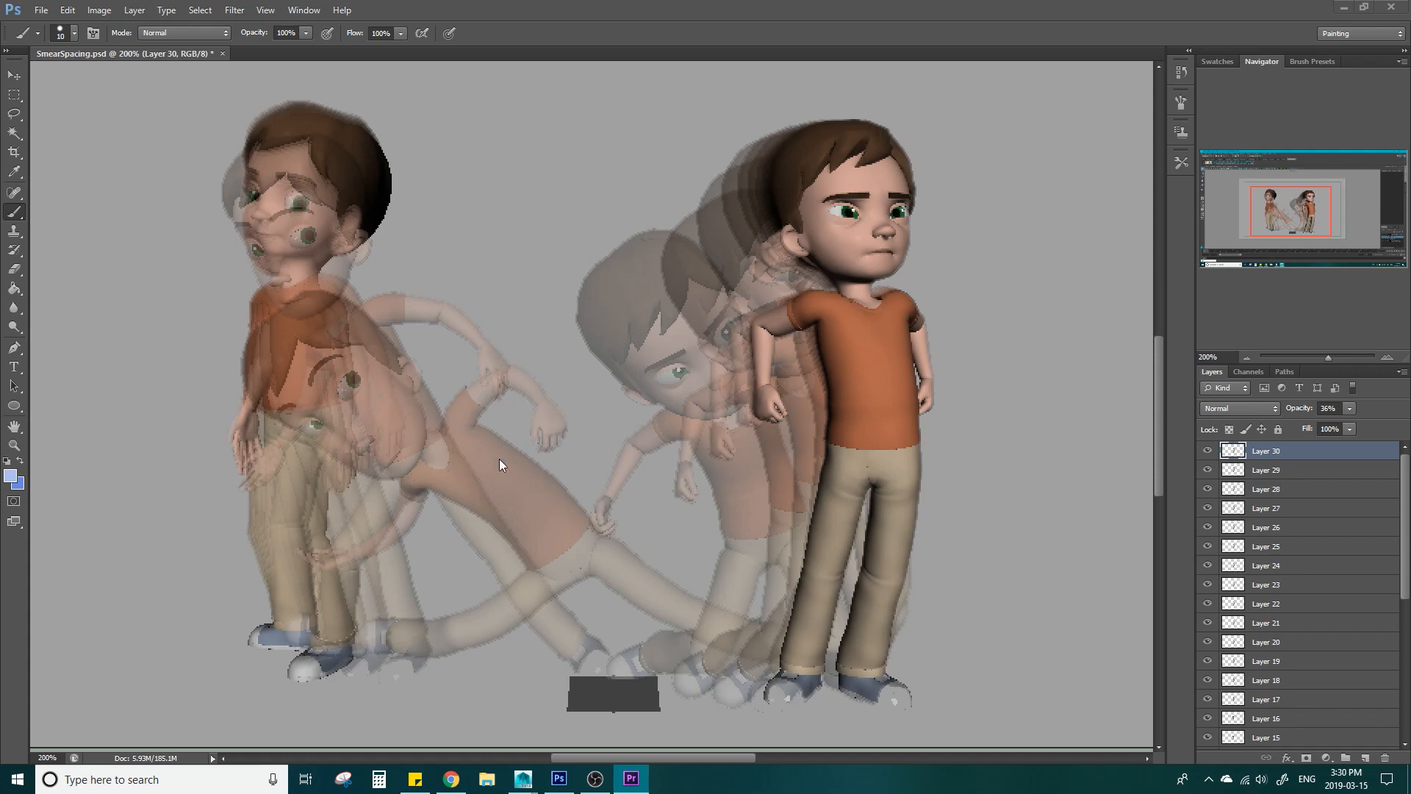
mouse_move(493, 455)
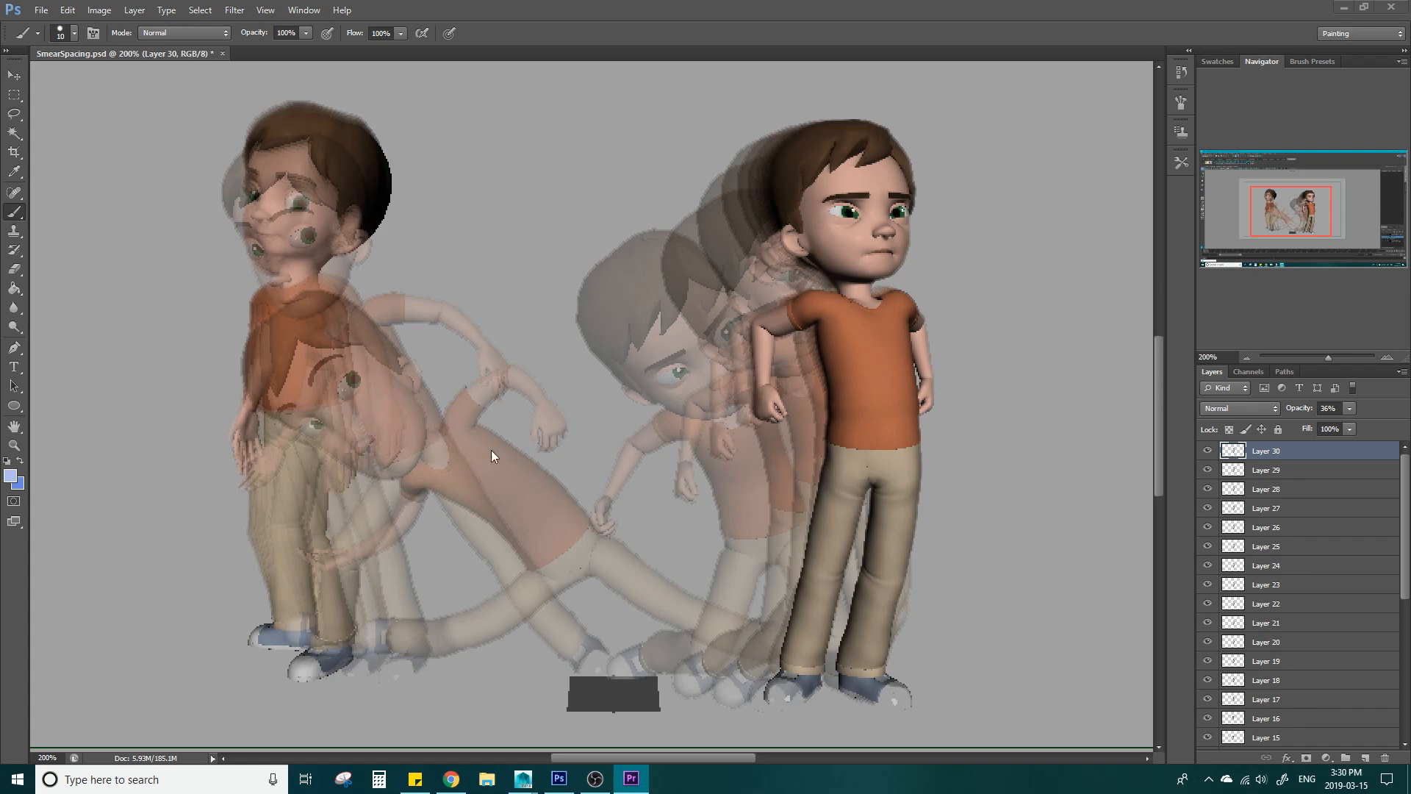
left_click(521, 779)
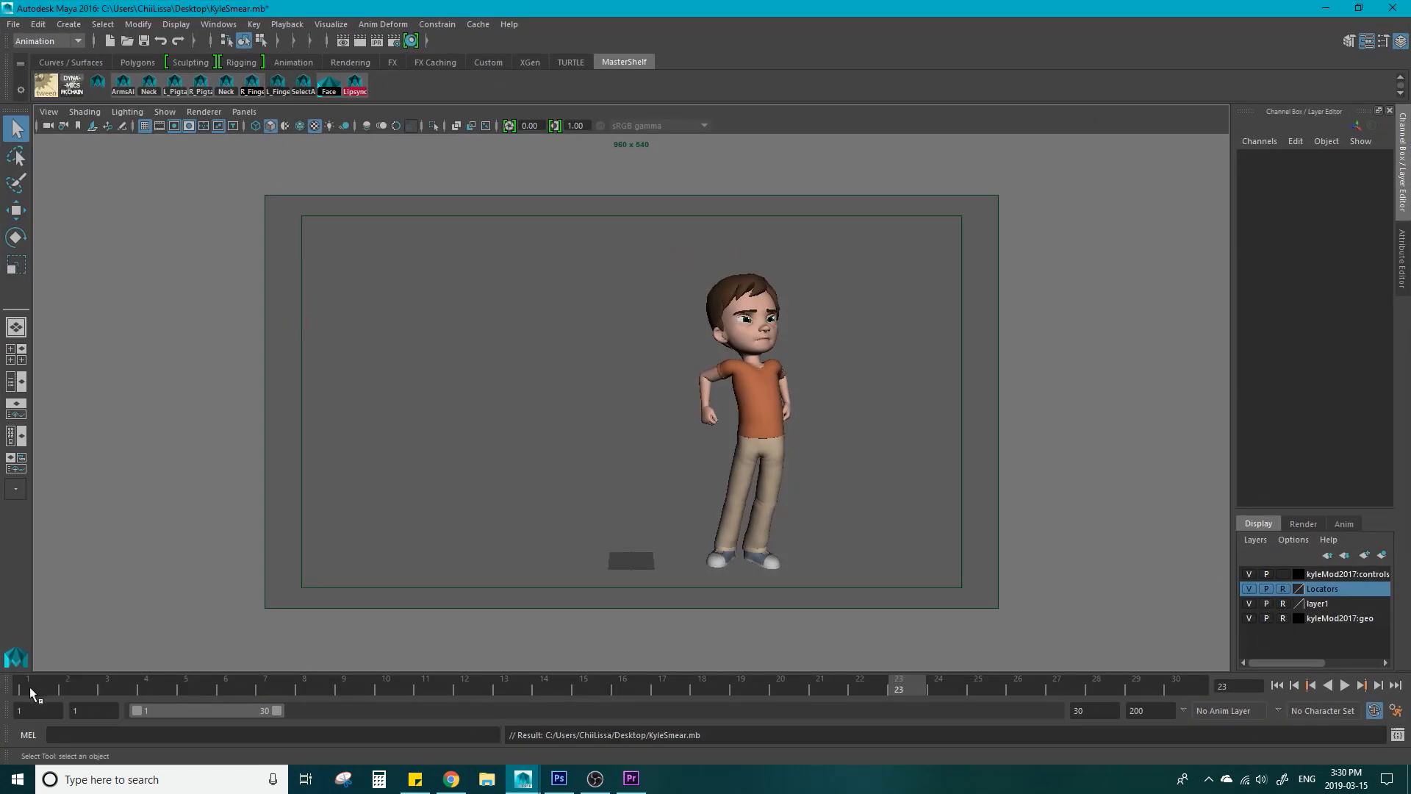
Rewind the KyleSmear scene to frame 1 and play the boy's smear move forward
left_click(1342, 685)
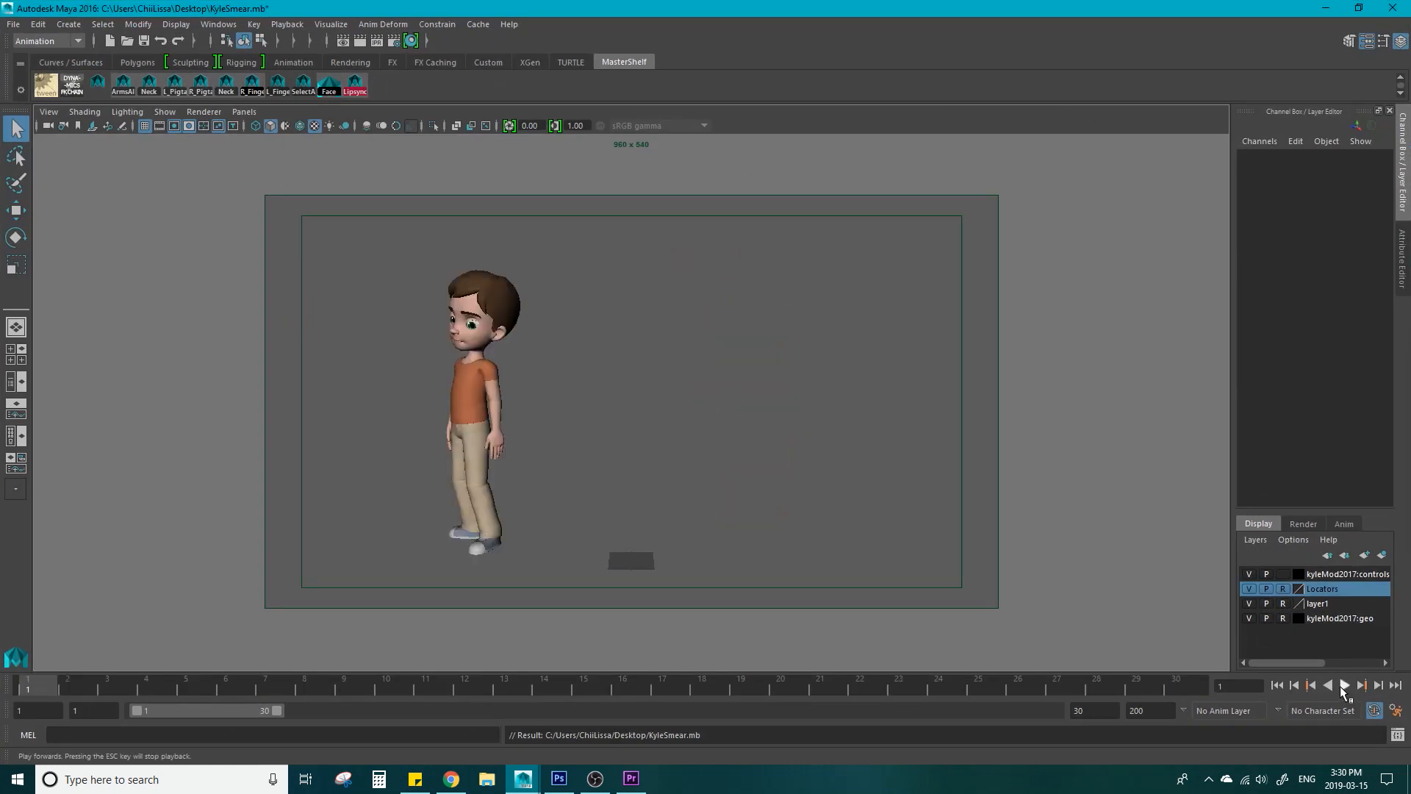
left_click(1341, 685)
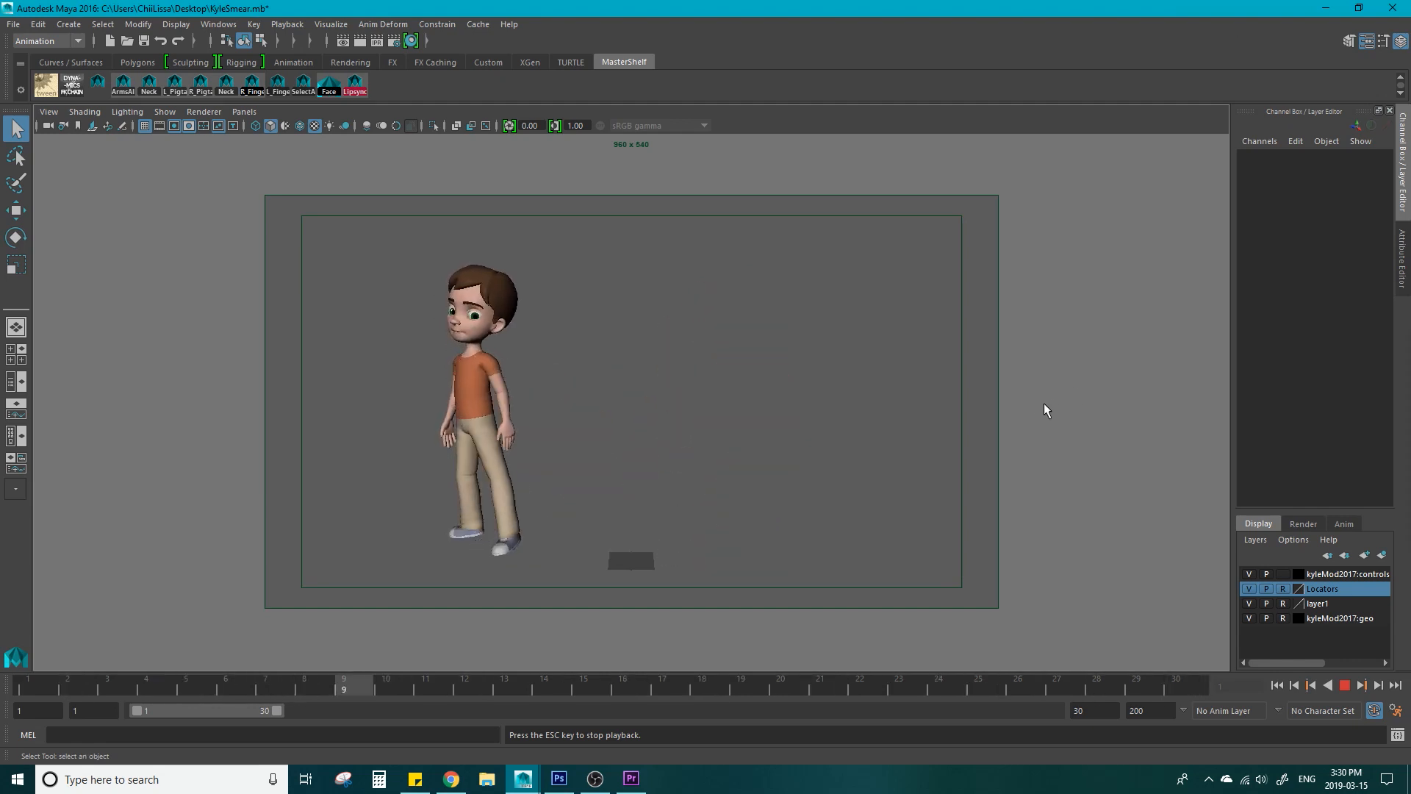
left_click(1345, 686)
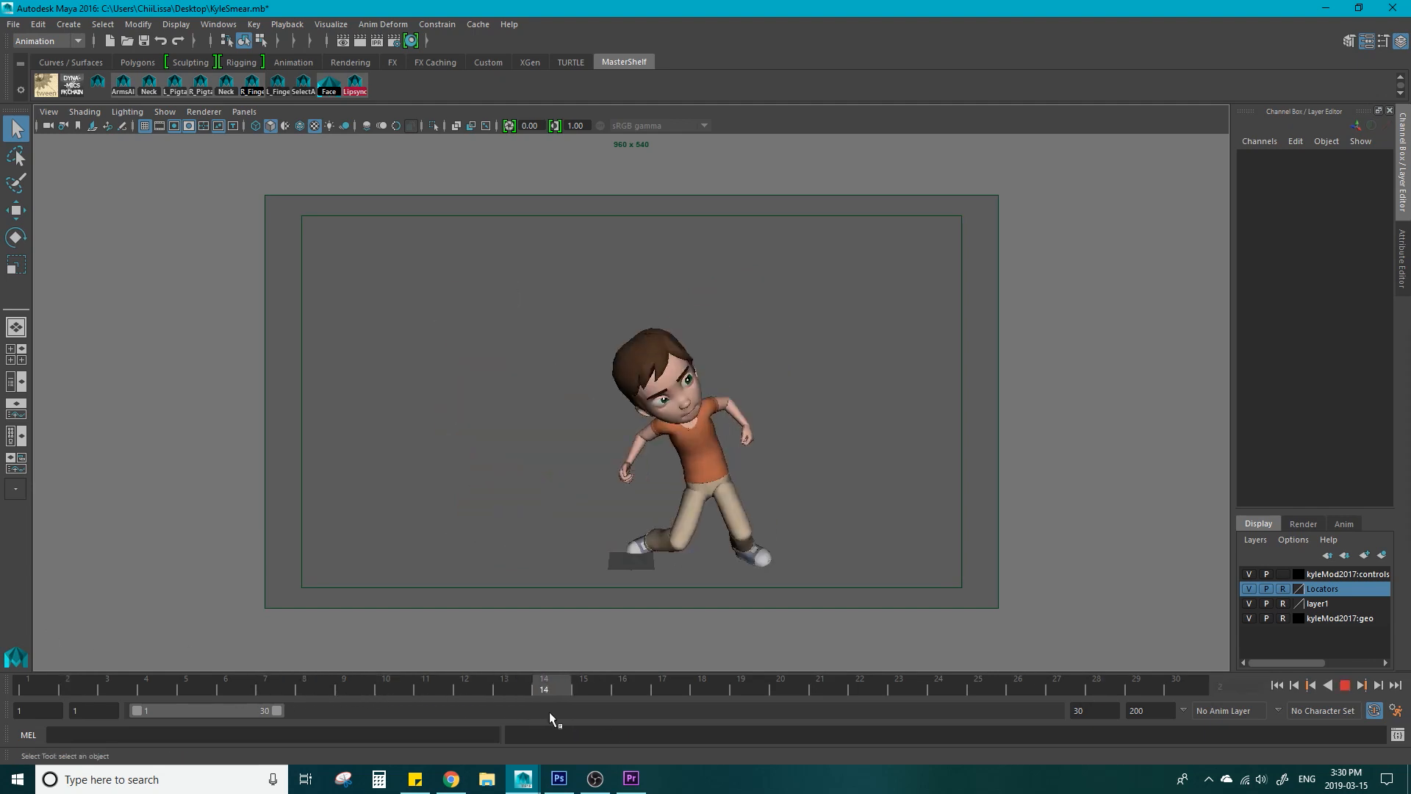
left_click(29, 683)
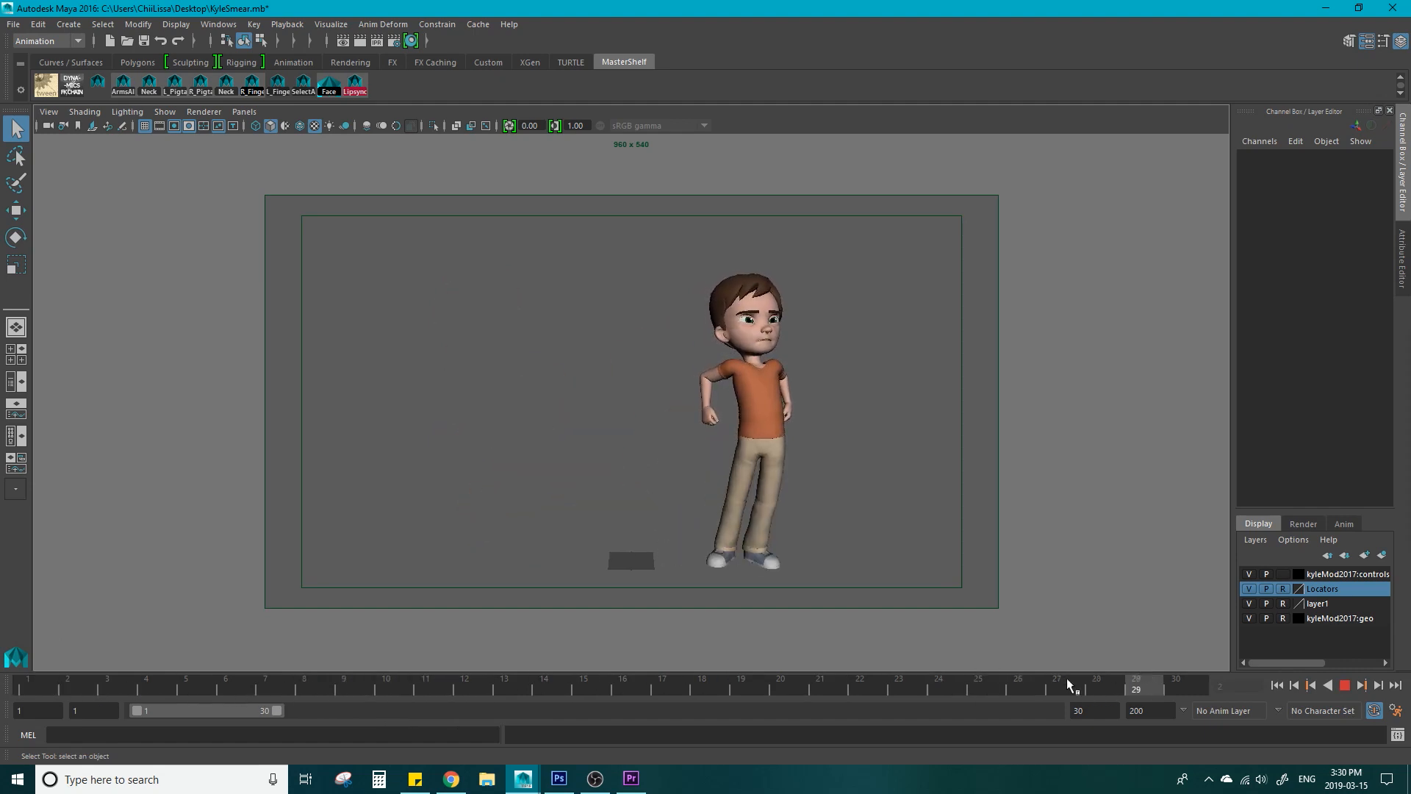
Scrub the timeline and replay the smear animation a couple more times
left_click(779, 684)
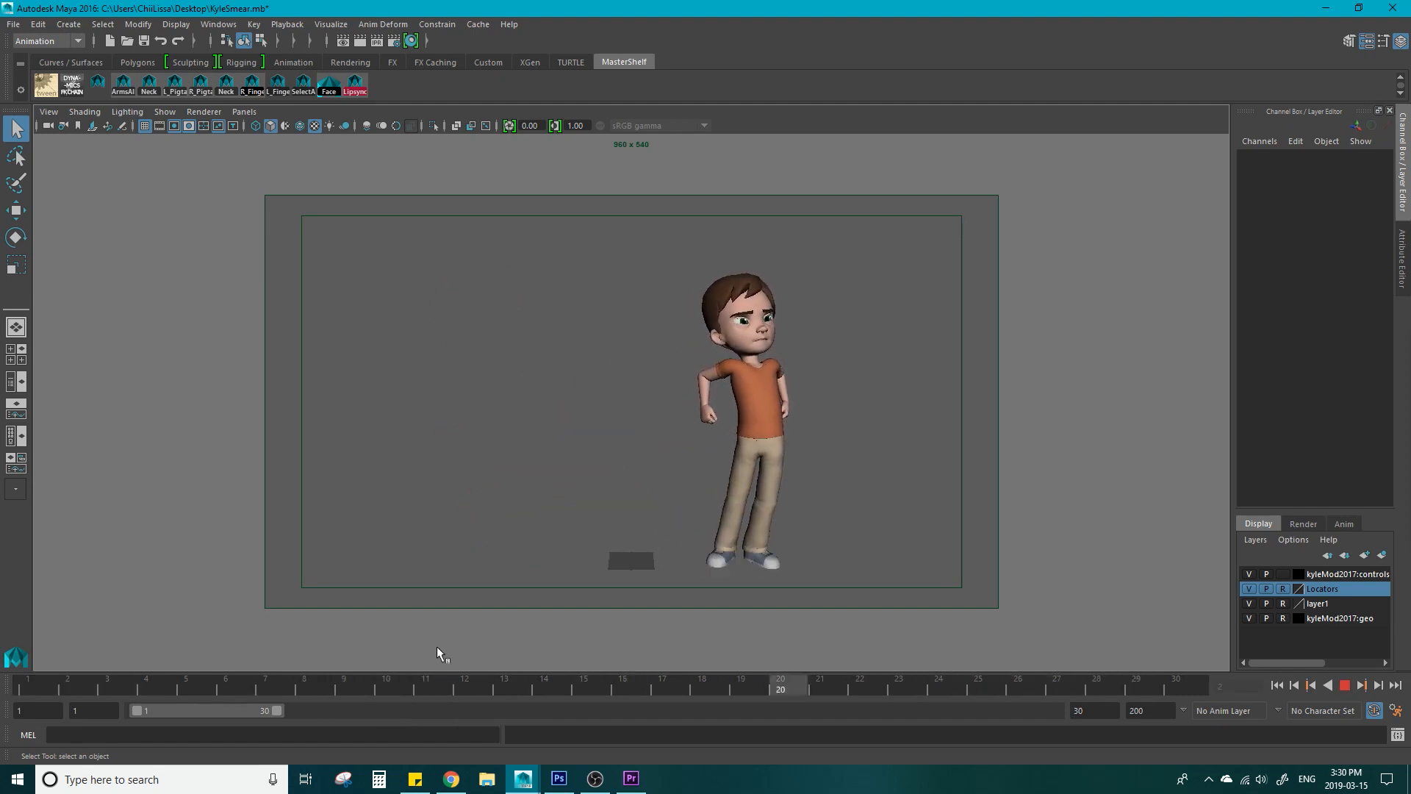
left_click(1345, 685)
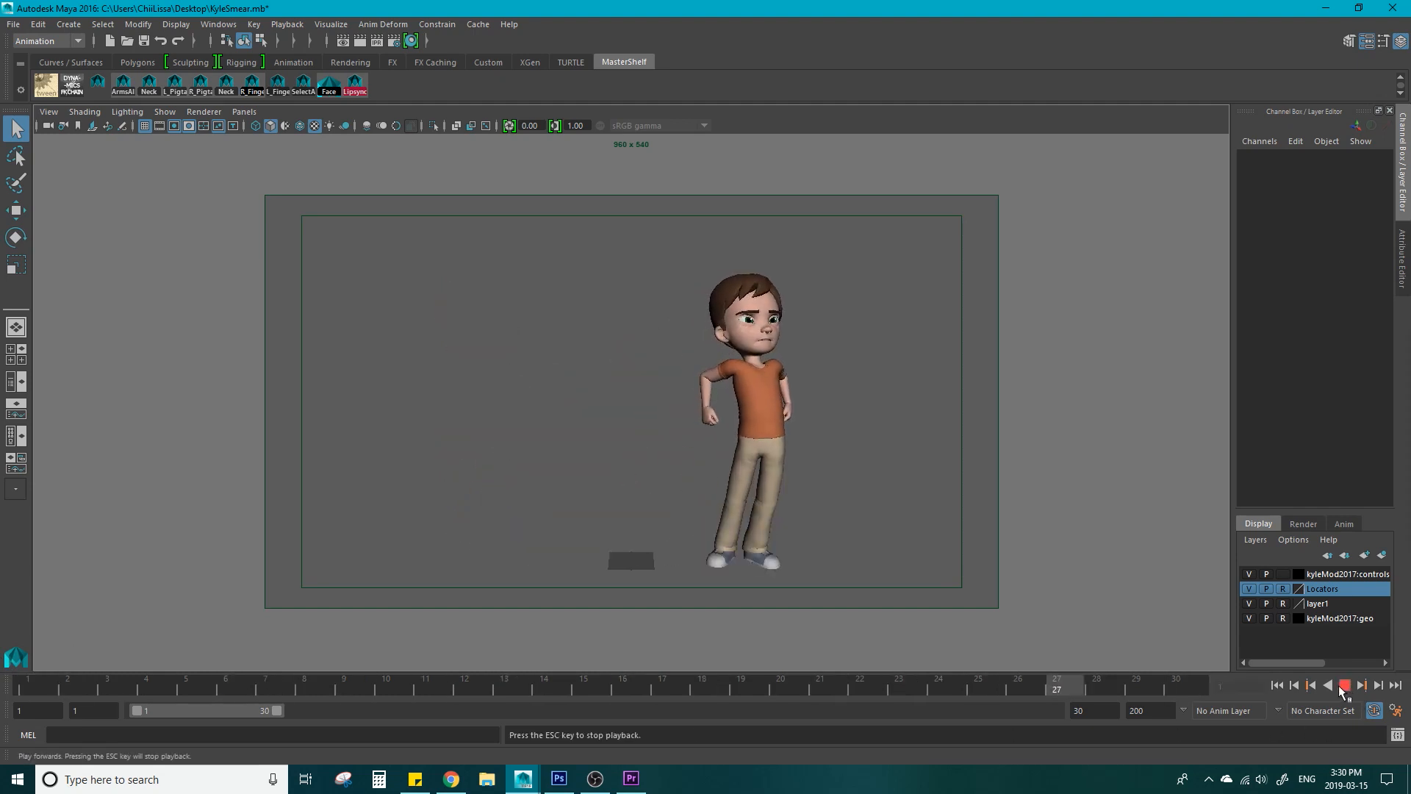
left_click(1345, 685)
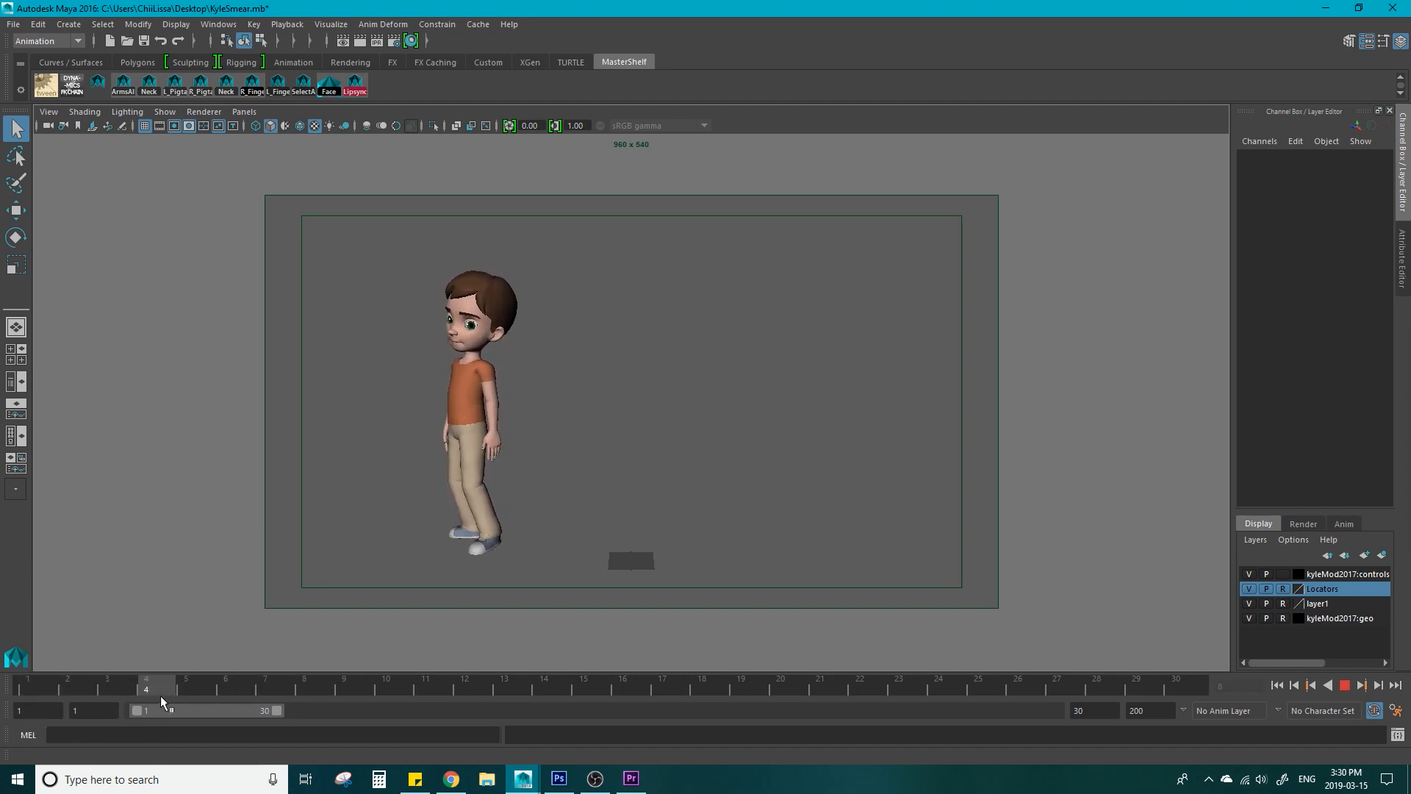
Scrub to frame 30, stop, and play the smear animation again from the start
left_click(385, 682)
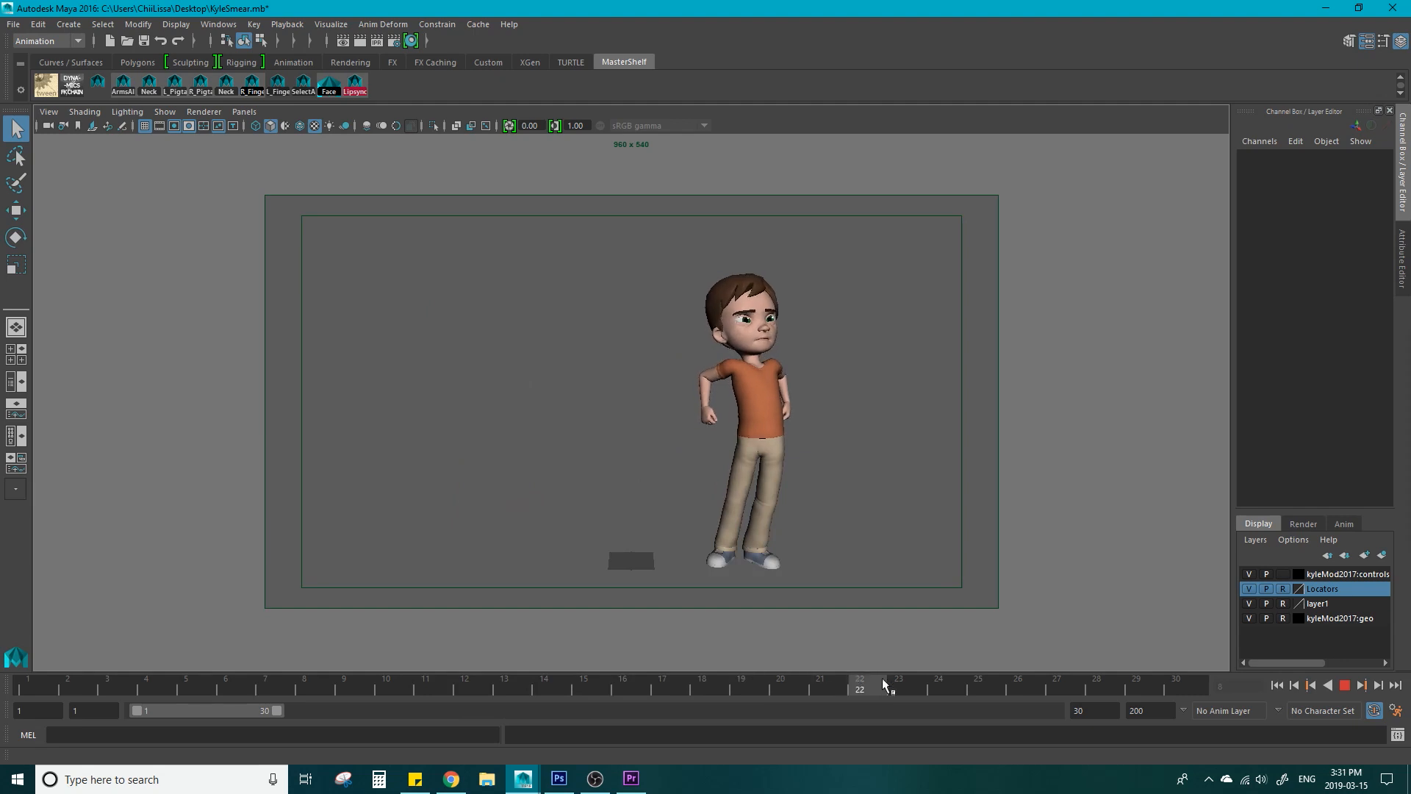
left_click(1343, 686)
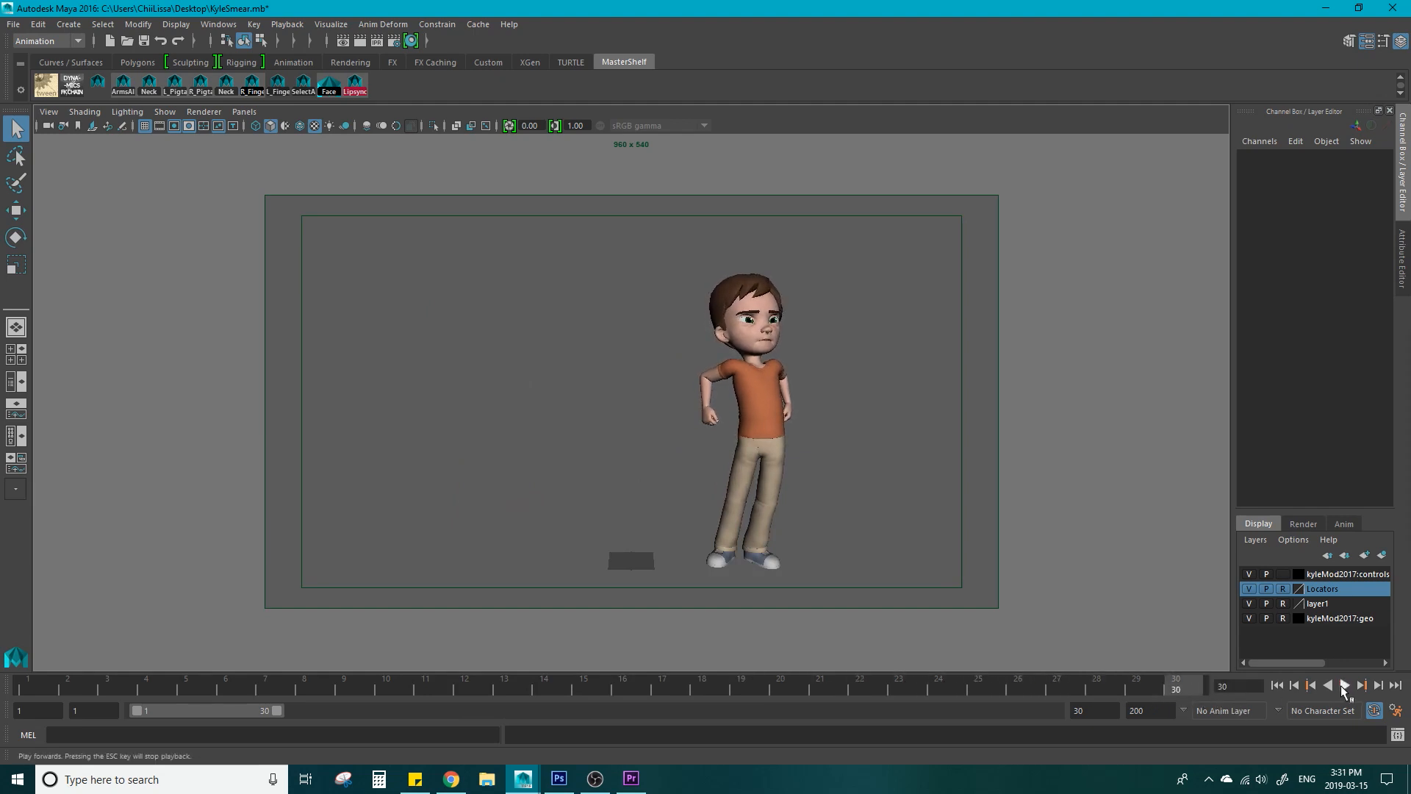
left_click(1341, 685)
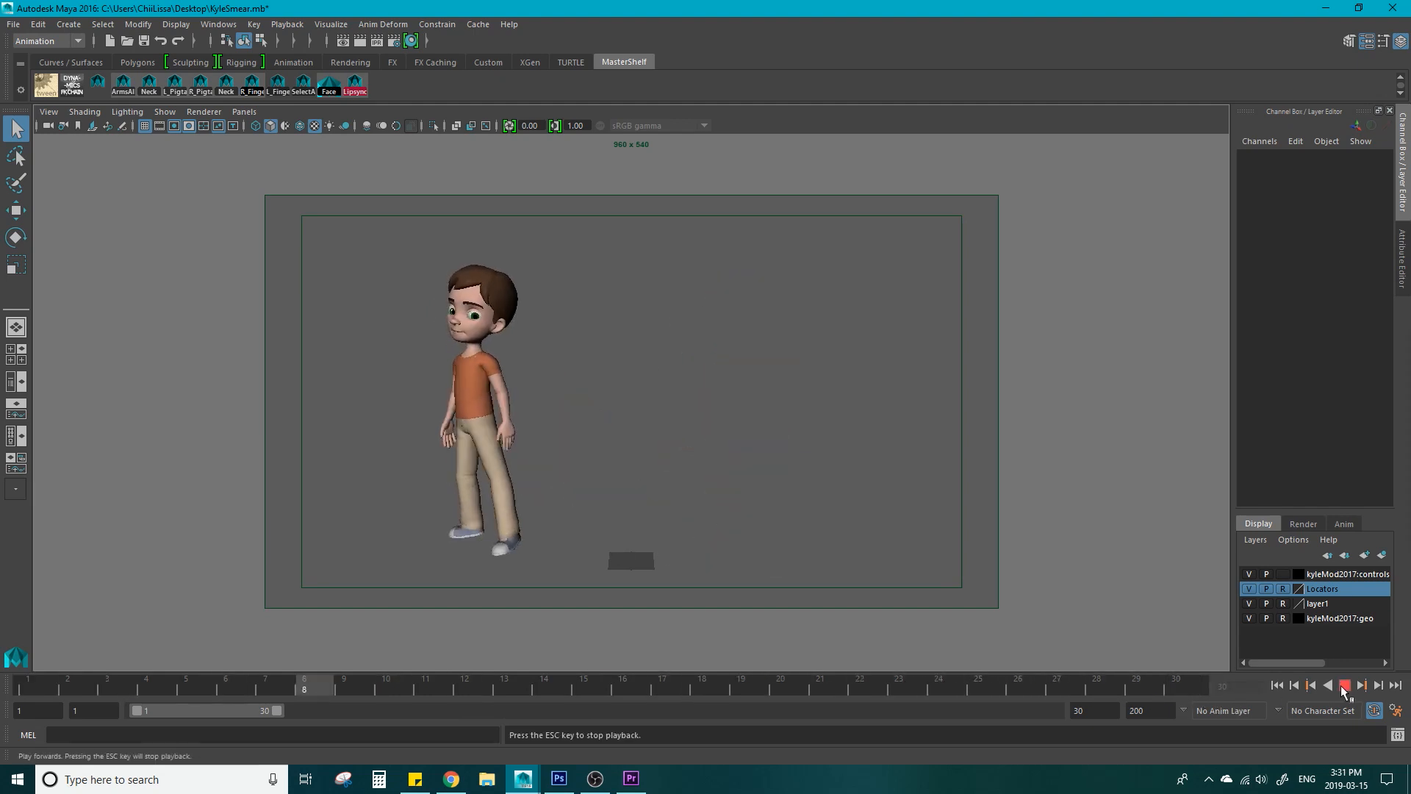